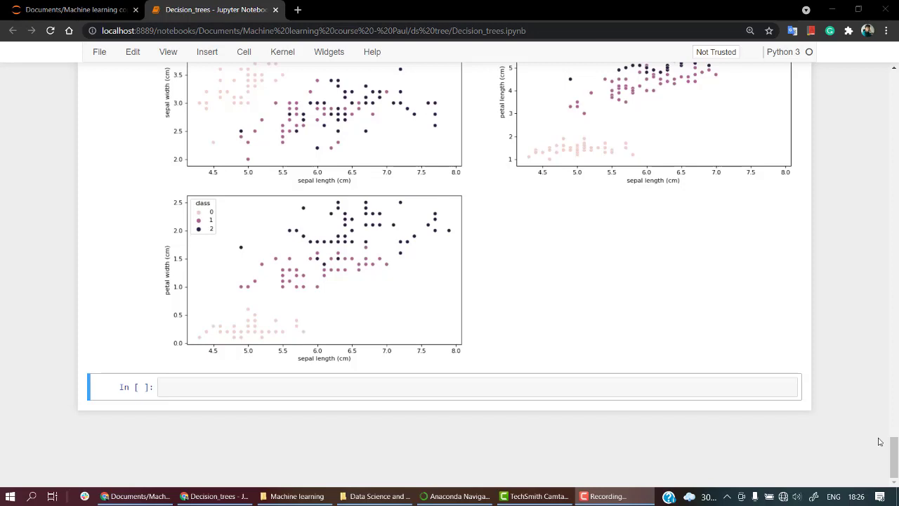
Step: Add a rendered Markdown heading '# split model' below the scatter plots
{"action": "left_click", "coordinate": [219, 327]}
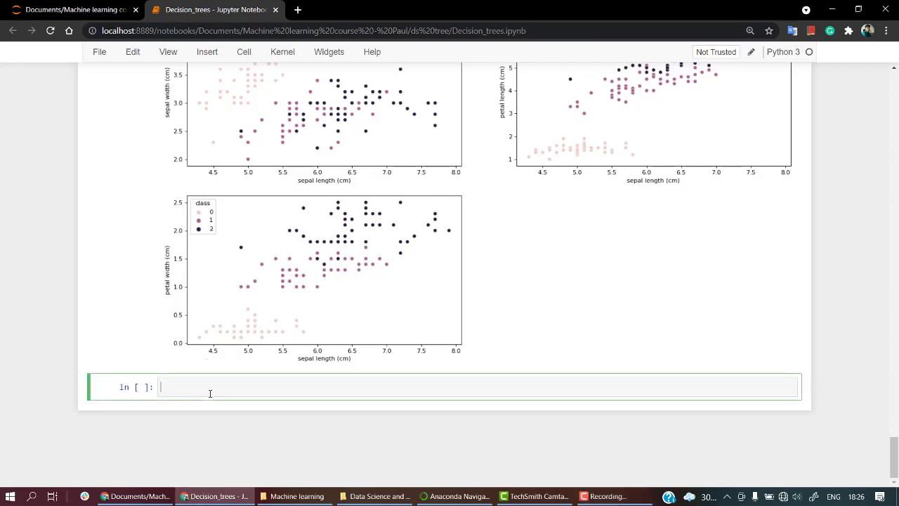
{"action": "type", "text": "#"}
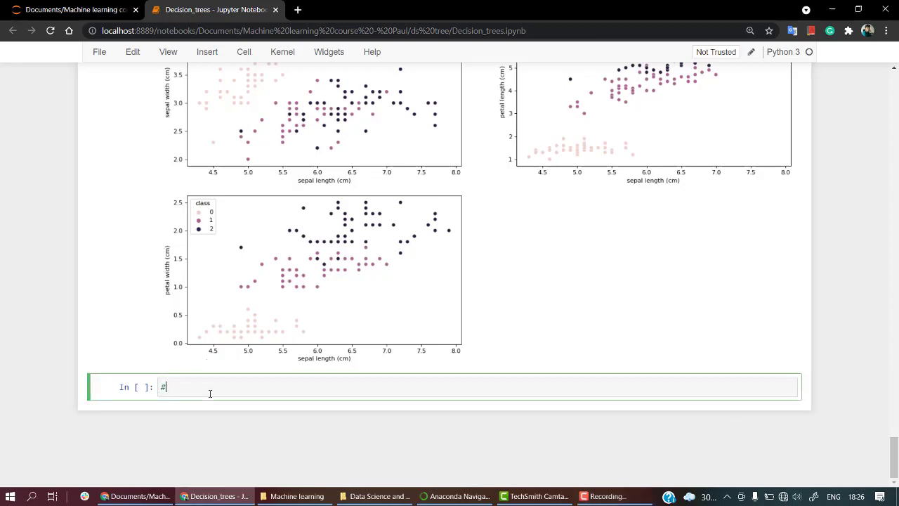
{"action": "type", "text": "split model"}
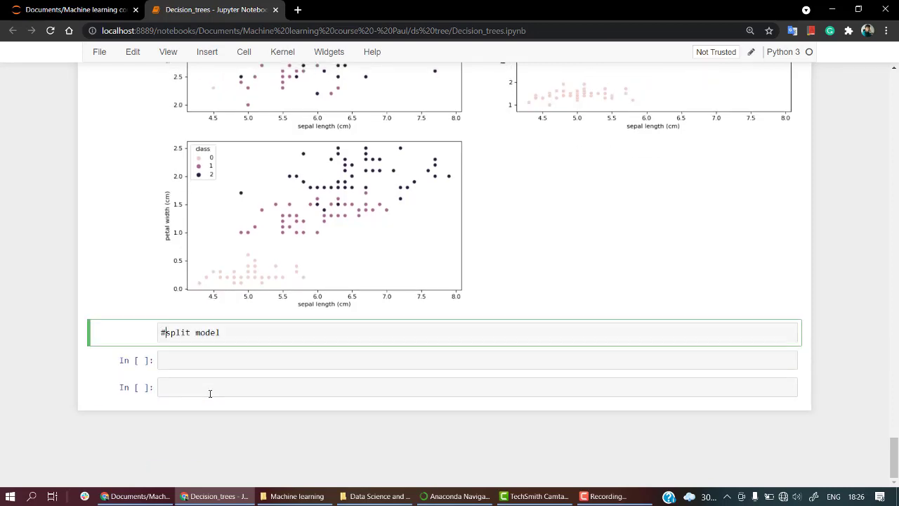
{"action": "key", "text": "Shift+Enter"}
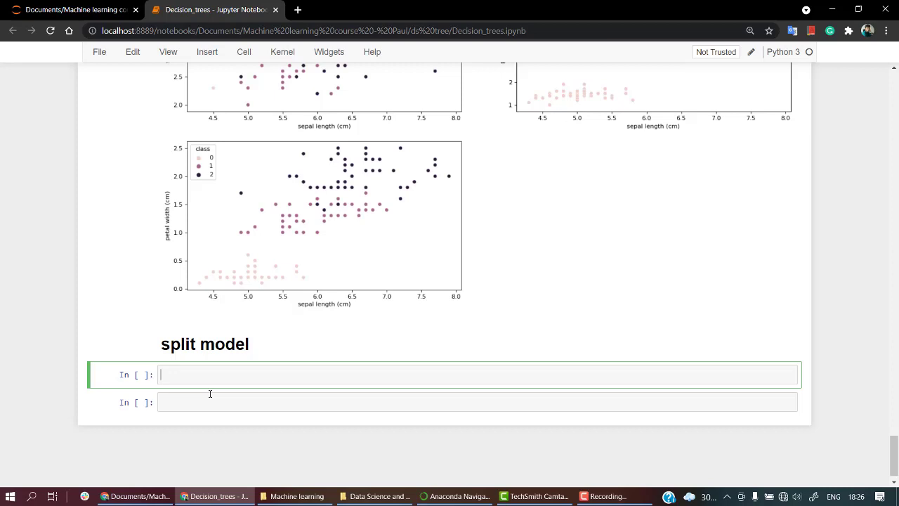
Step: Write the import 'from sklearn.model_selection import train_test_split' in the cell
{"action": "type", "text": "fro"}
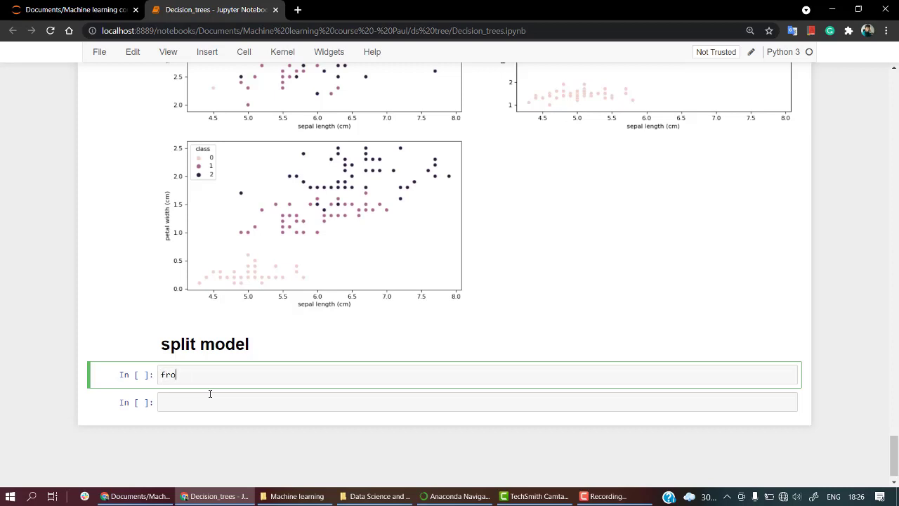
{"action": "type", "text": "m sklearn.model"}
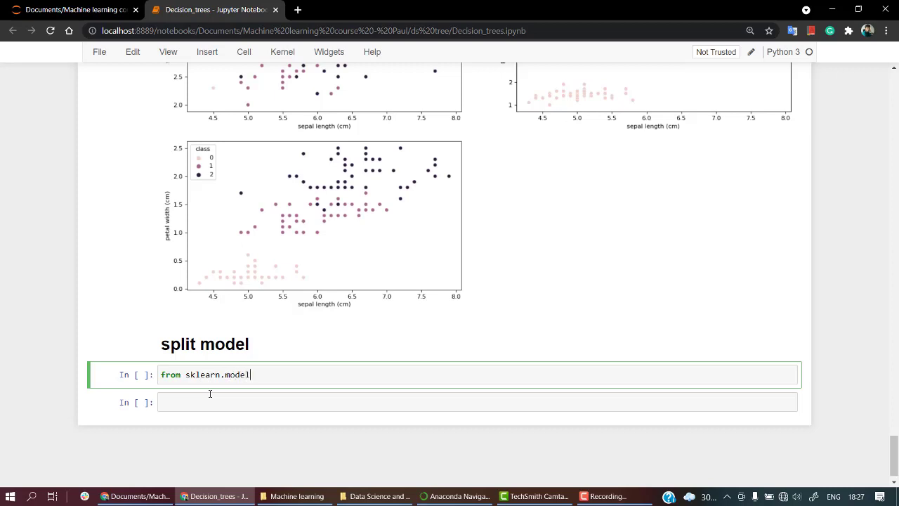
{"action": "type", "text": "_selec"}
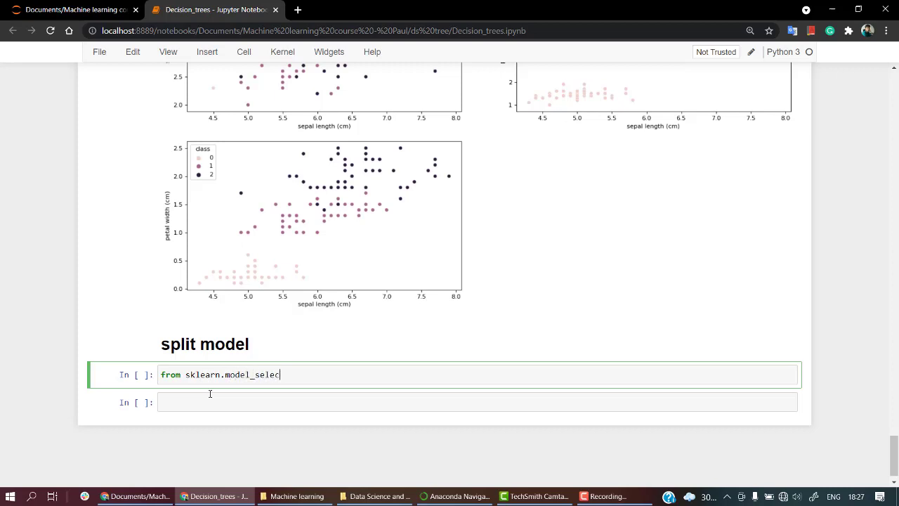
{"action": "type", "text": "tion"}
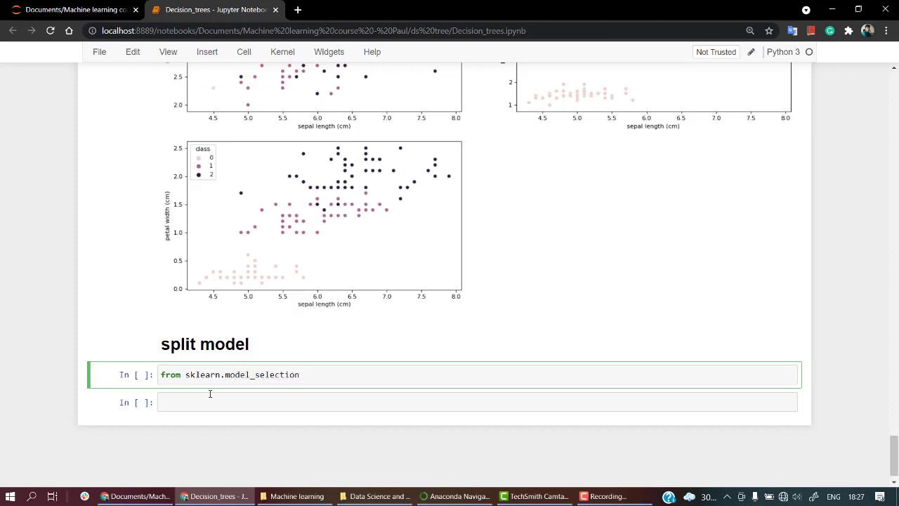
{"action": "type", "text": "import tra"}
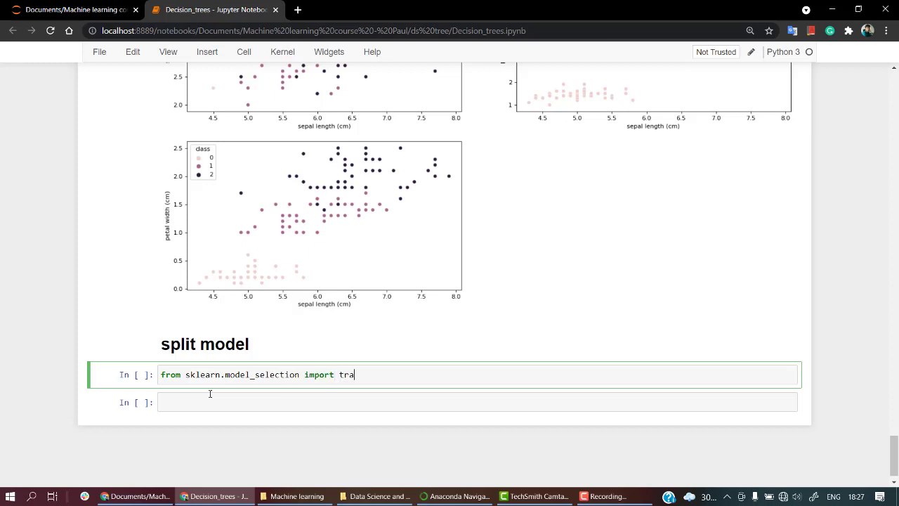
{"action": "type", "text": "in_test_sp"}
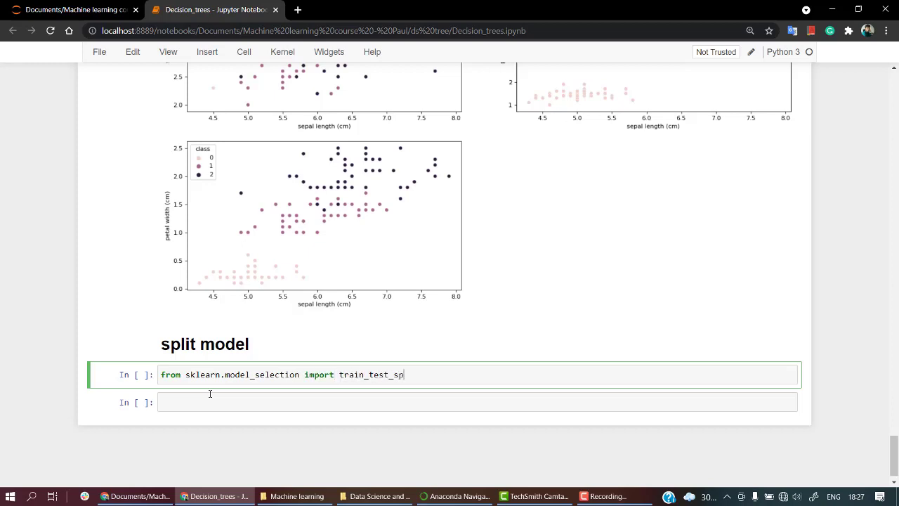
{"action": "type", "text": "lit"}
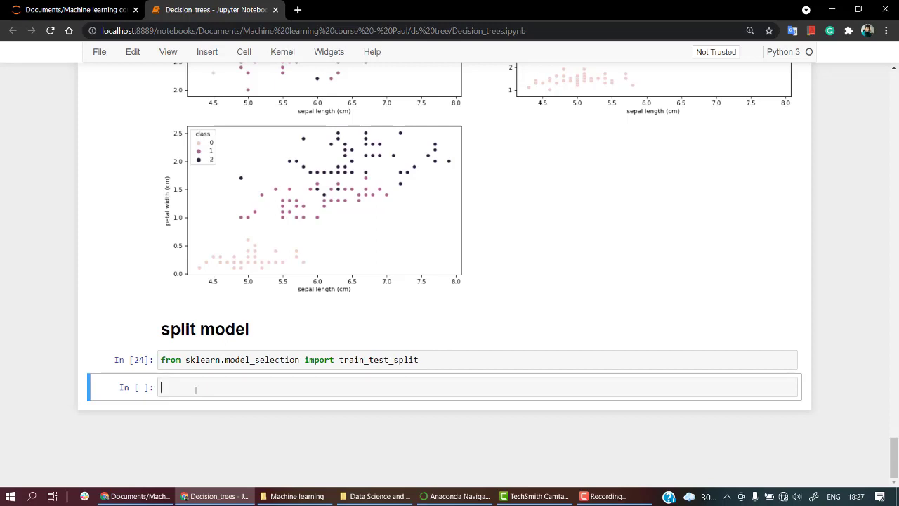
Step: Start the X = iris assignment and preview the data with iris.head()
{"action": "type", "text": "X"}
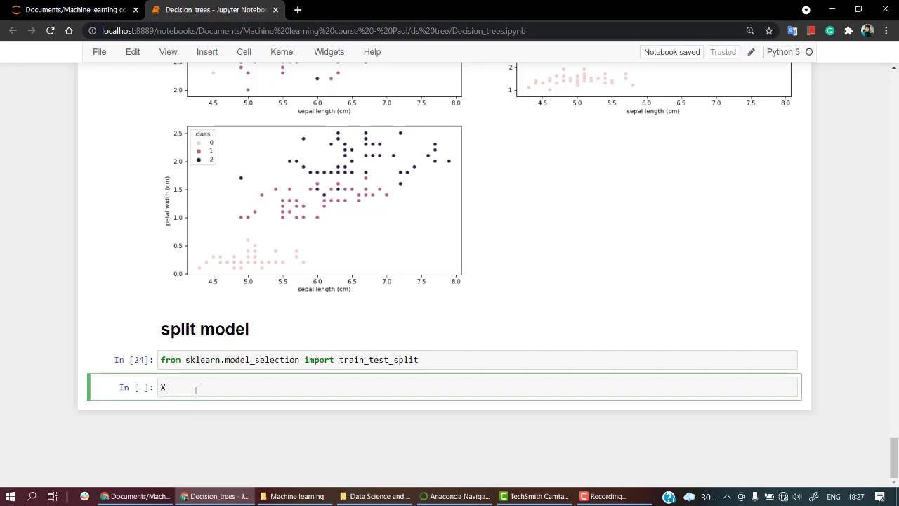
{"action": "type", "text": "="}
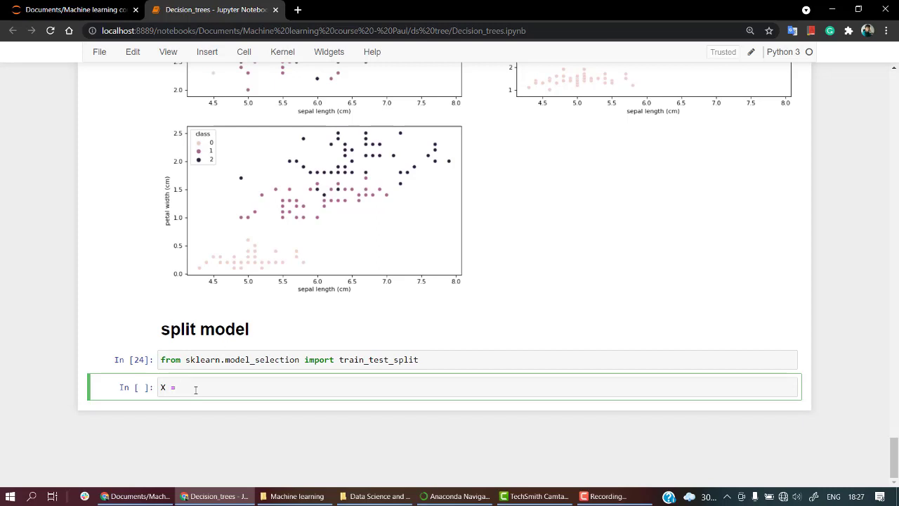
{"action": "type", "text": "iris"}
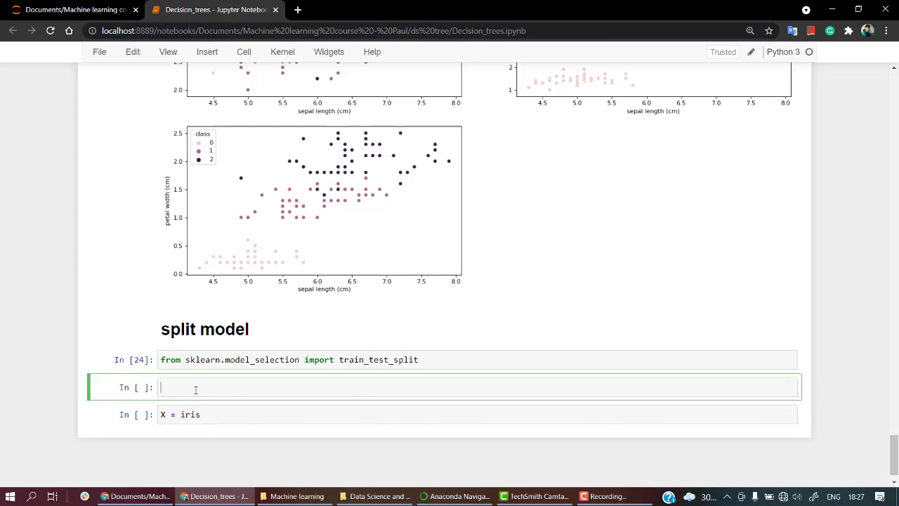
{"action": "type", "text": "iris.head("}
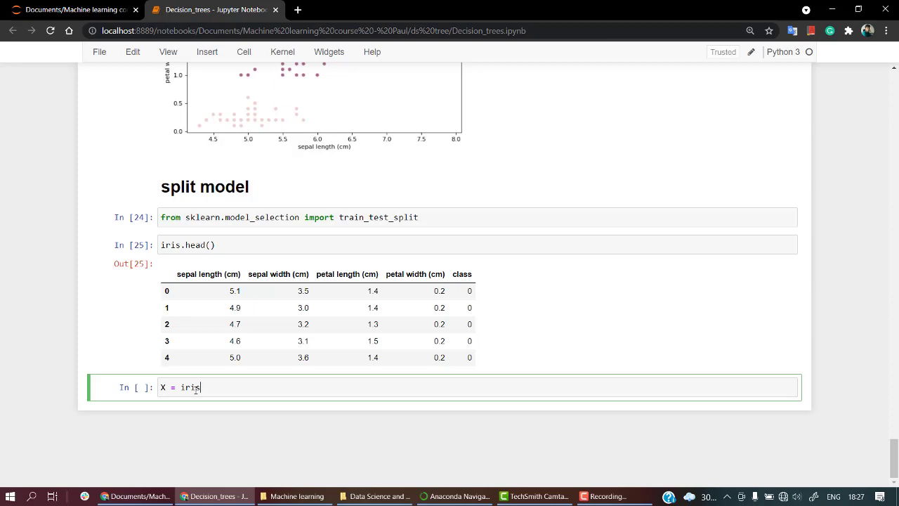
Step: Define X = iris.iloc[: , :-1].values to hold every column except the last
{"action": "type", "text": "."}
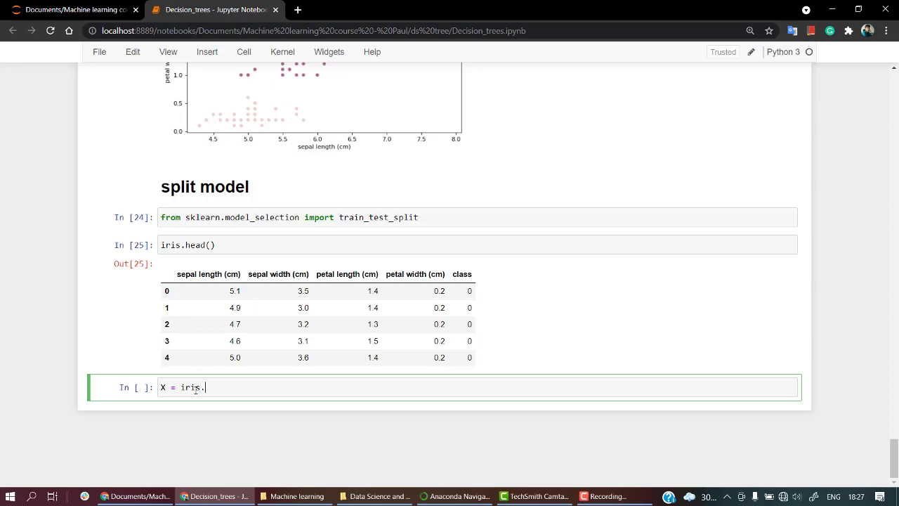
{"action": "type", "text": "iloc"}
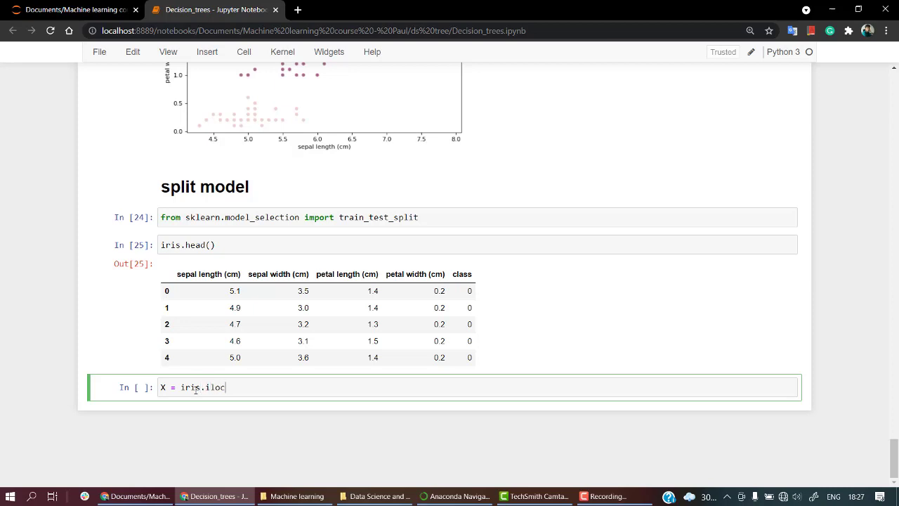
{"action": "type", "text": "[:]"}
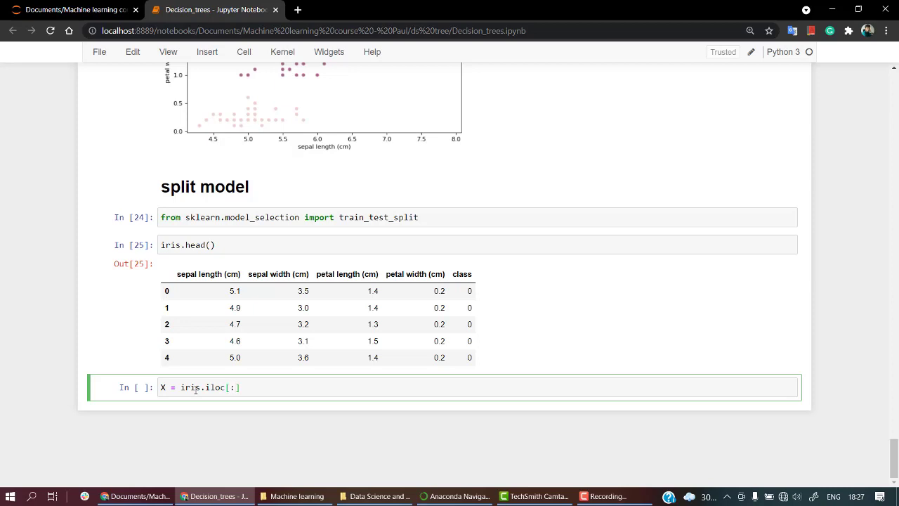
{"action": "type", "text": ","}
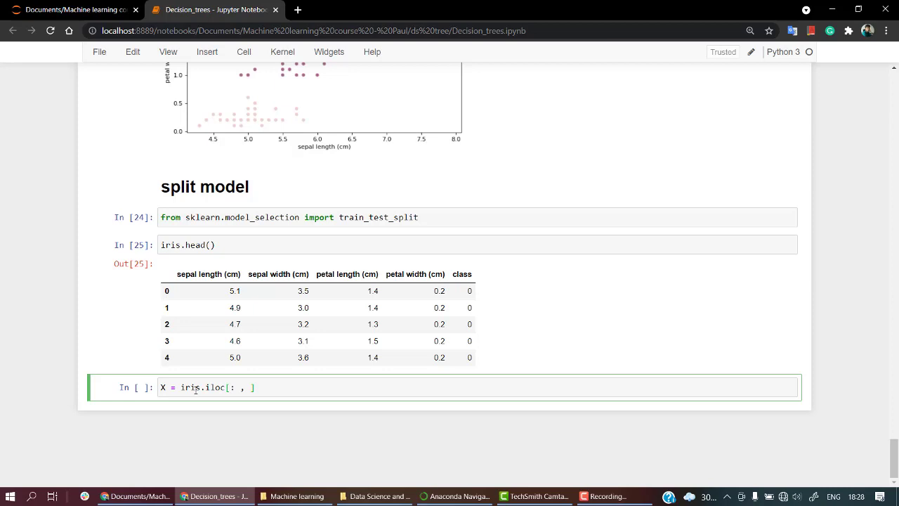
{"action": "type", "text": ":"}
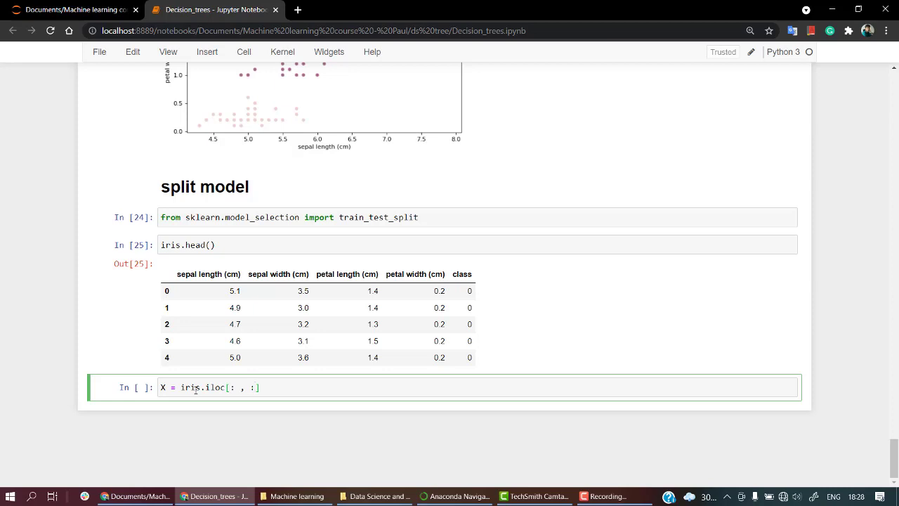
{"action": "type", "text": "-1"}
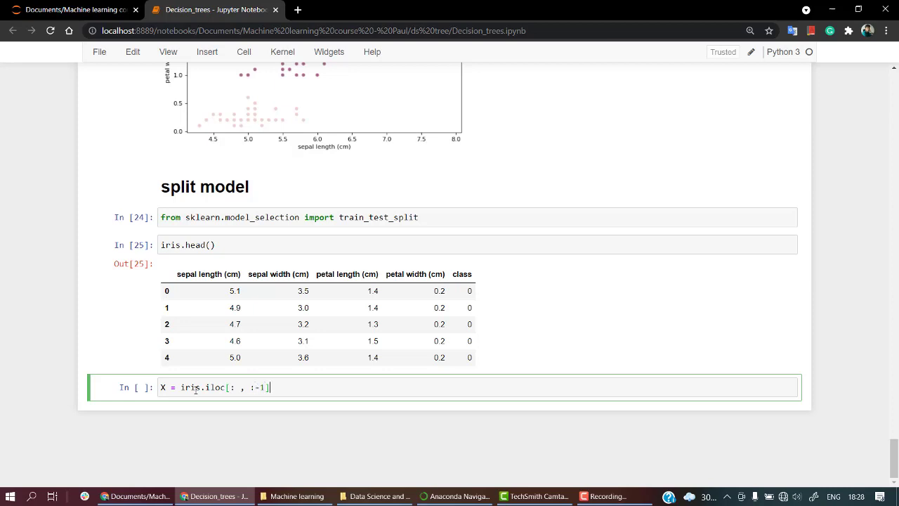
{"action": "type", "text": ".values"}
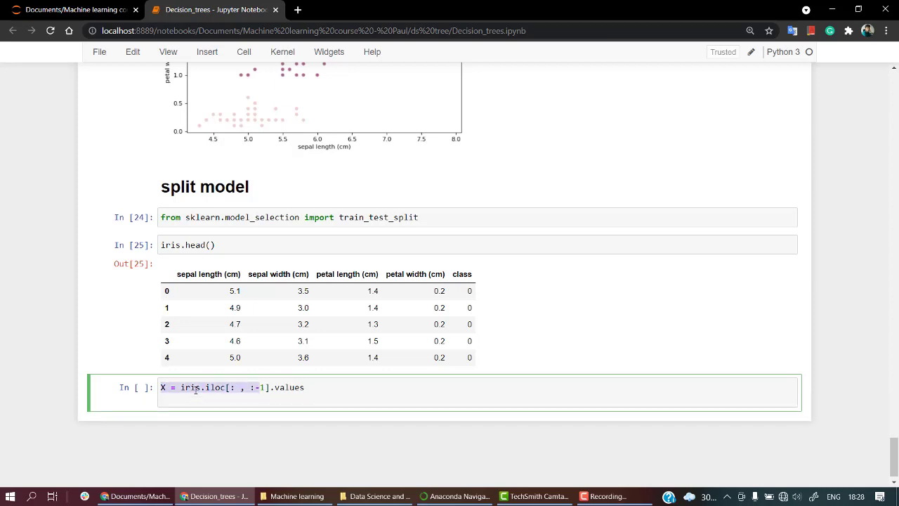
Step: Keep X = iris.iloc[: , :-1].values and begin defining y from the last column
{"action": "type", "text": "X = iris.iloc[: , :-1].values"}
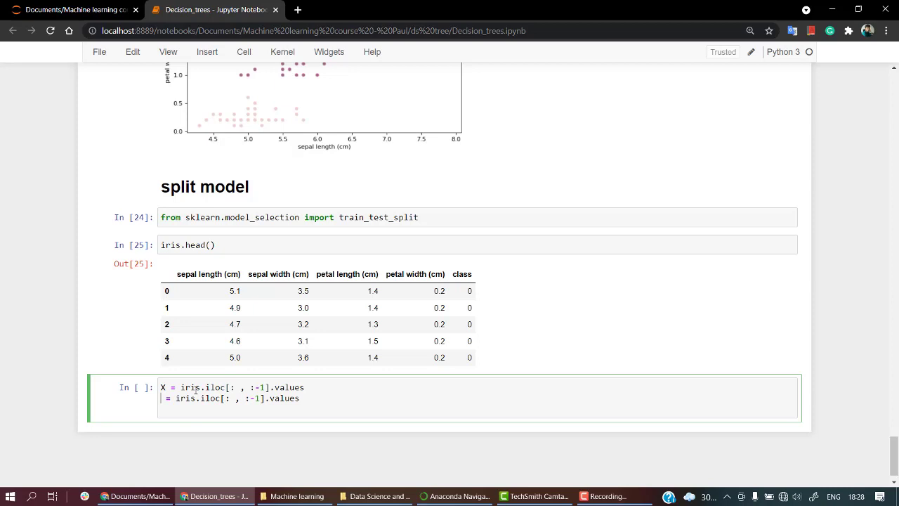
{"action": "type", "text": "y"}
{"action": "type", "text": "X"}
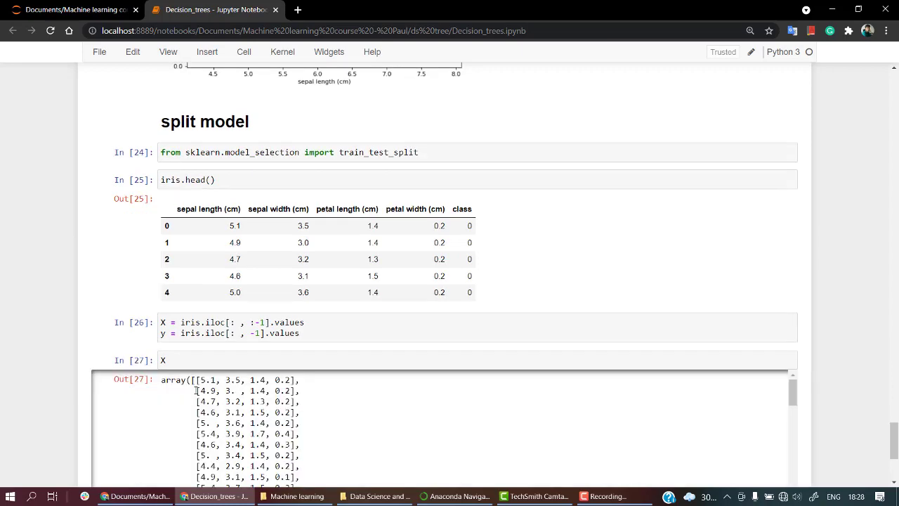
{"action": "scroll", "scroll_direction": "down", "scroll_amount": 3}
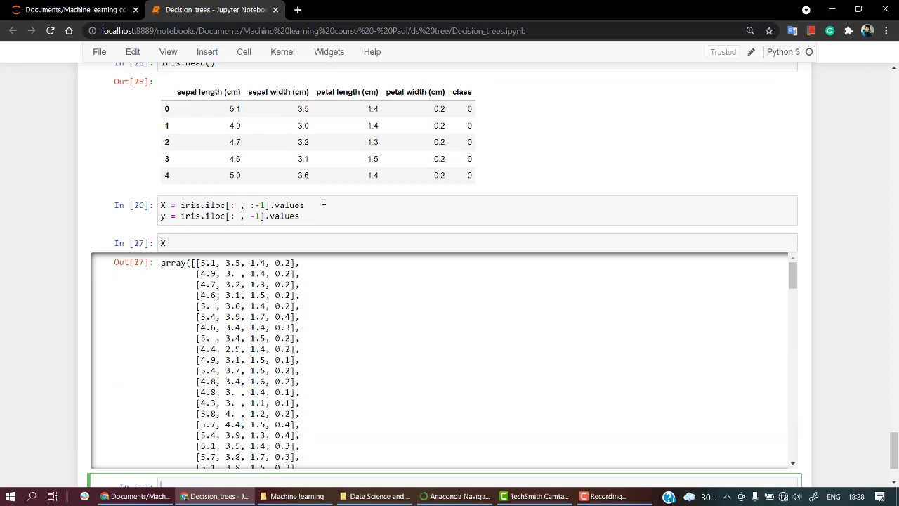
{"action": "scroll", "scroll_direction": "up", "scroll_amount": 3}
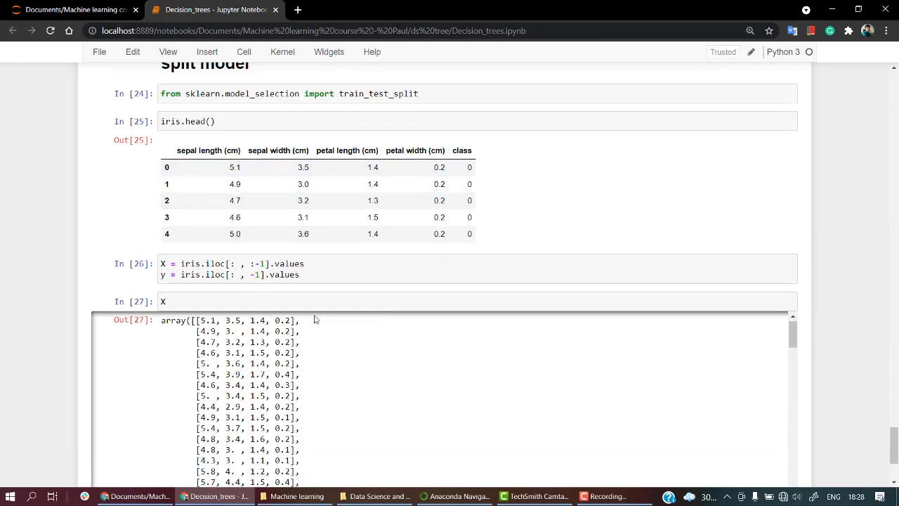
{"action": "scroll", "scroll_direction": "down", "scroll_amount": 3}
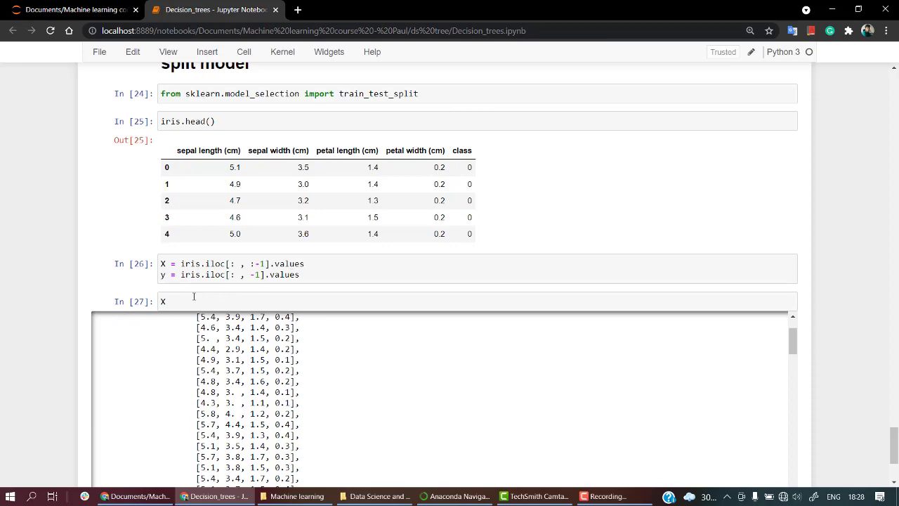
{"action": "mouse_move", "coordinate": [237, 289]}
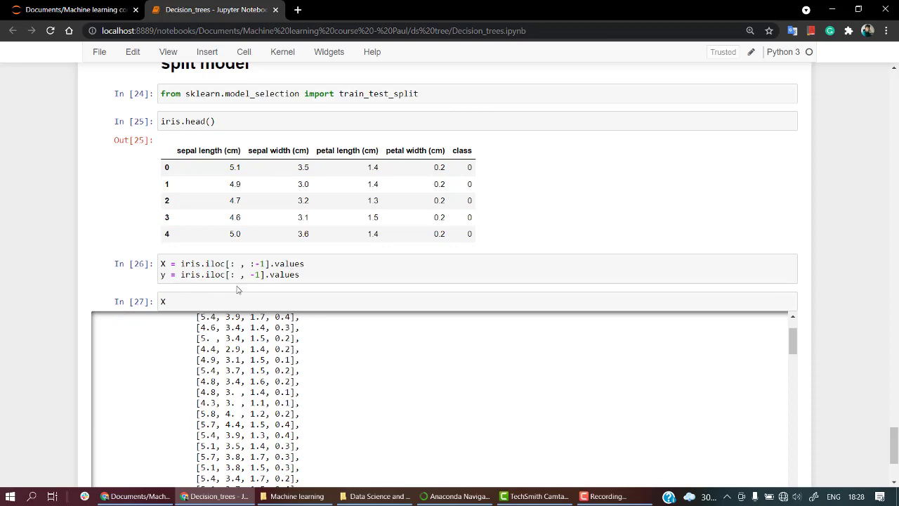
{"action": "scroll", "scroll_direction": "down", "scroll_amount": 3}
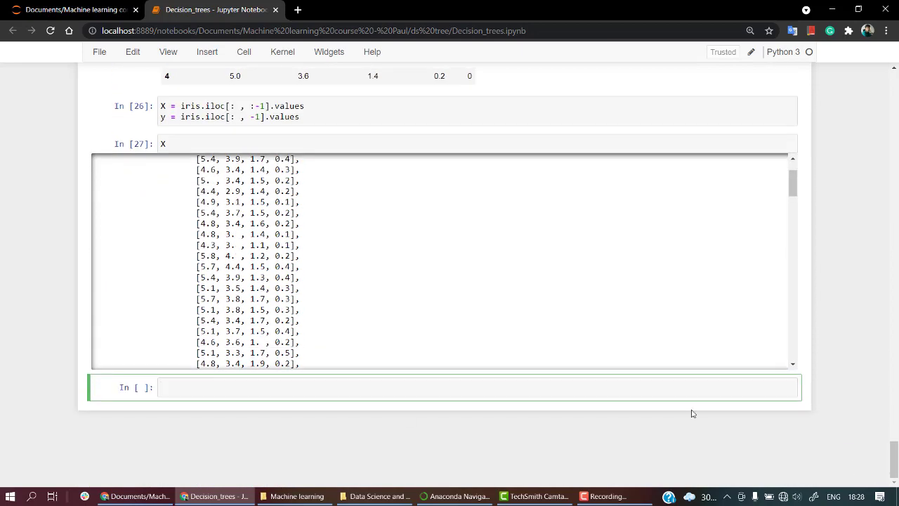
{"action": "left_click", "coordinate": [298, 388]}
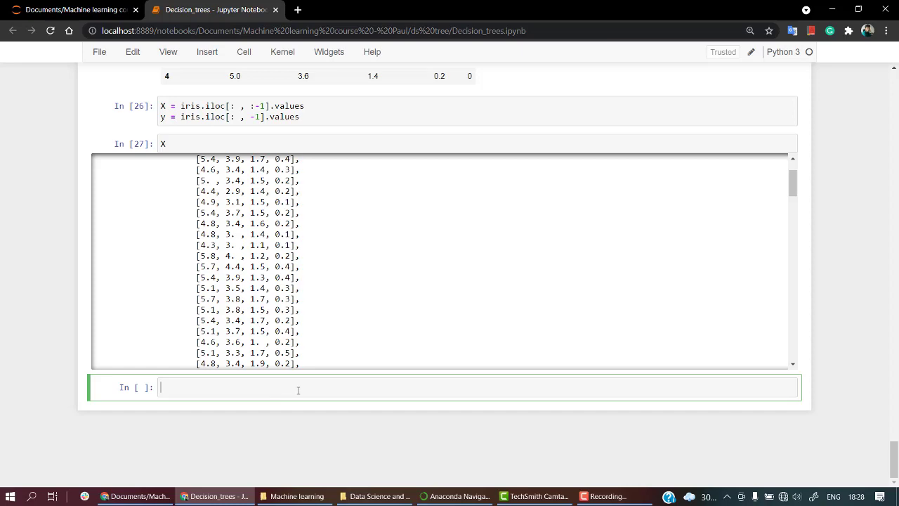
{"action": "scroll", "scroll_direction": "up", "scroll_amount": 3}
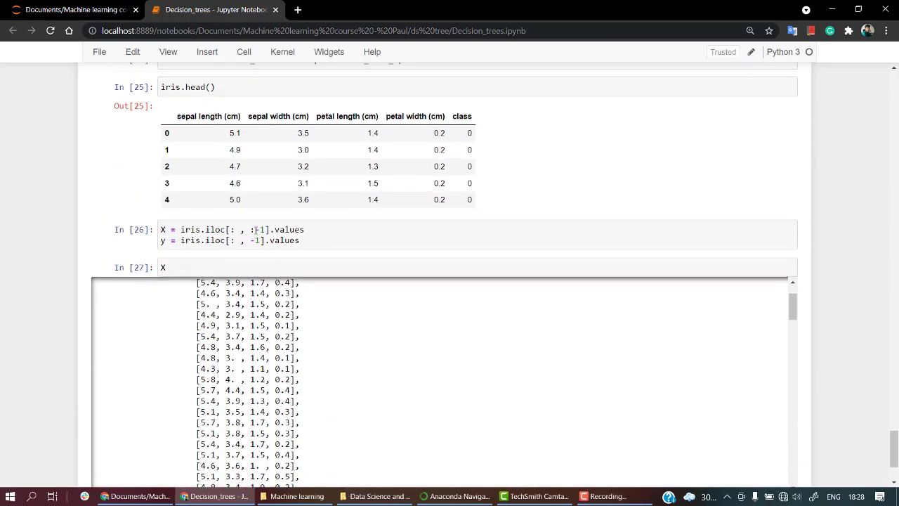
{"action": "scroll", "scroll_direction": "up", "scroll_amount": 3}
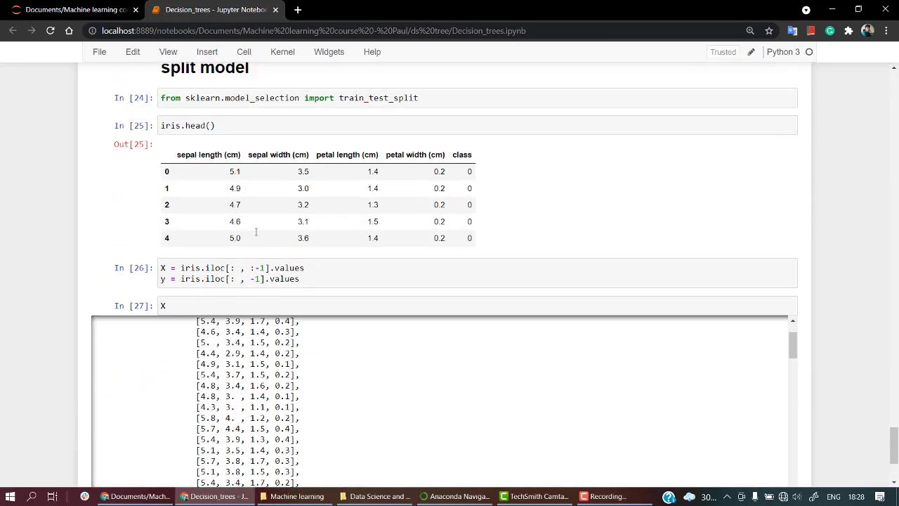
{"action": "scroll", "scroll_direction": "down", "scroll_amount": 3}
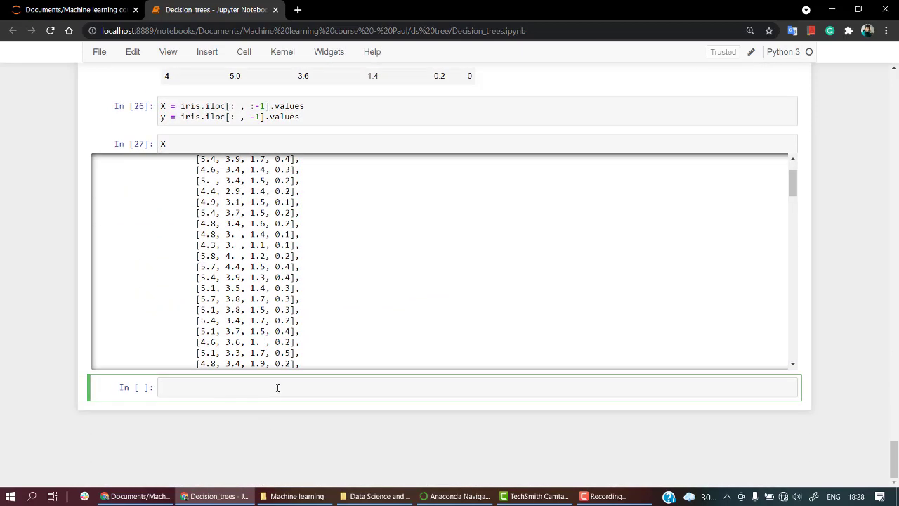
Step: Write train_test_split() and select the example split code from its documentation
{"action": "type", "text": "trai"}
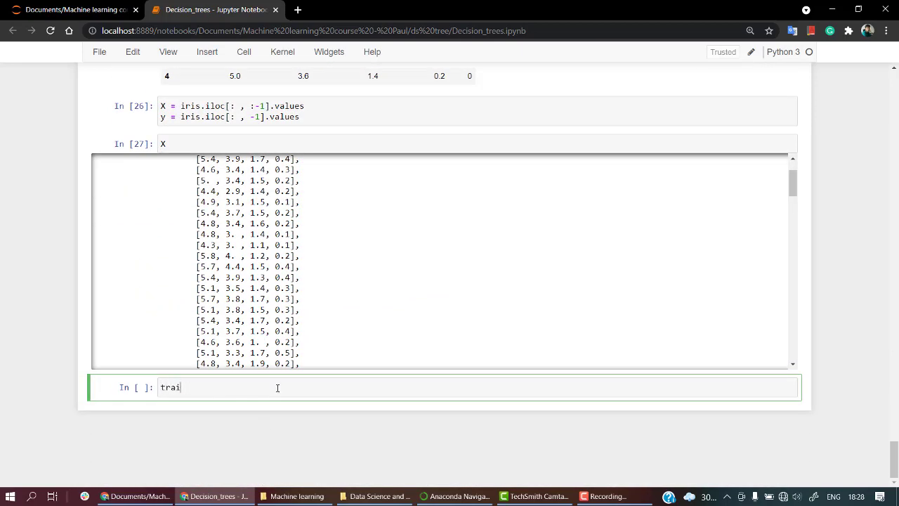
{"action": "type", "text": "n_test"}
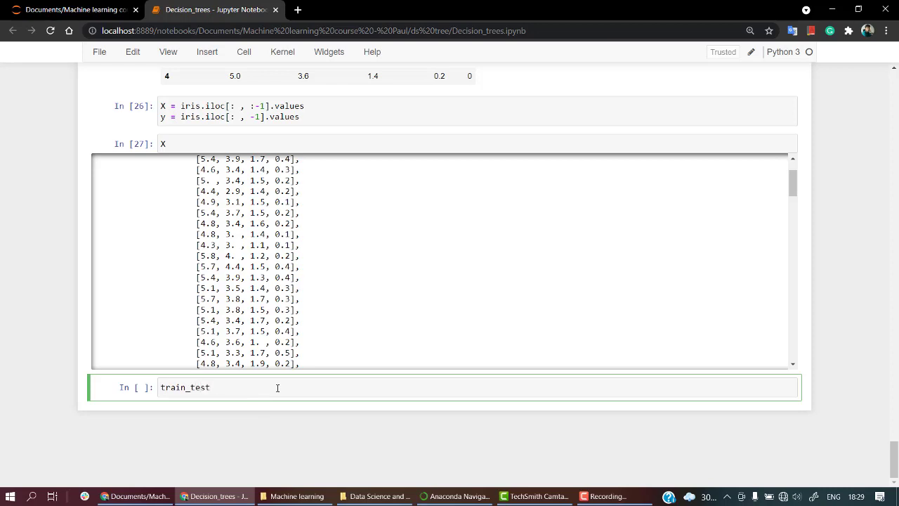
{"action": "type", "text": "_split()"}
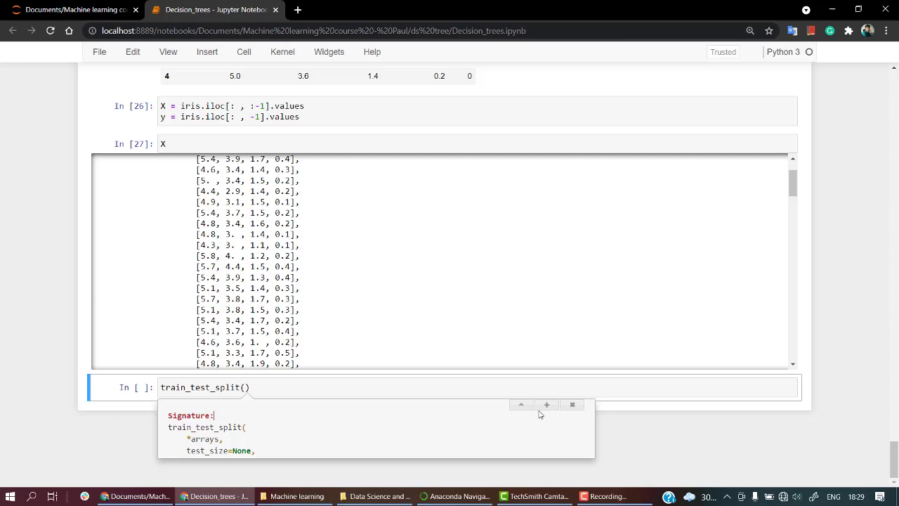
{"action": "scroll", "scroll_direction": "down", "scroll_amount": 3}
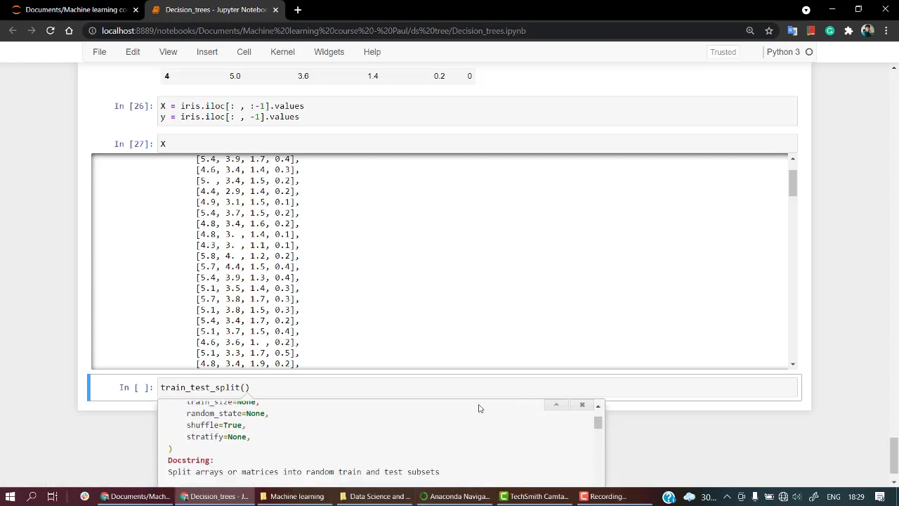
{"action": "scroll", "scroll_direction": "down", "scroll_amount": 3}
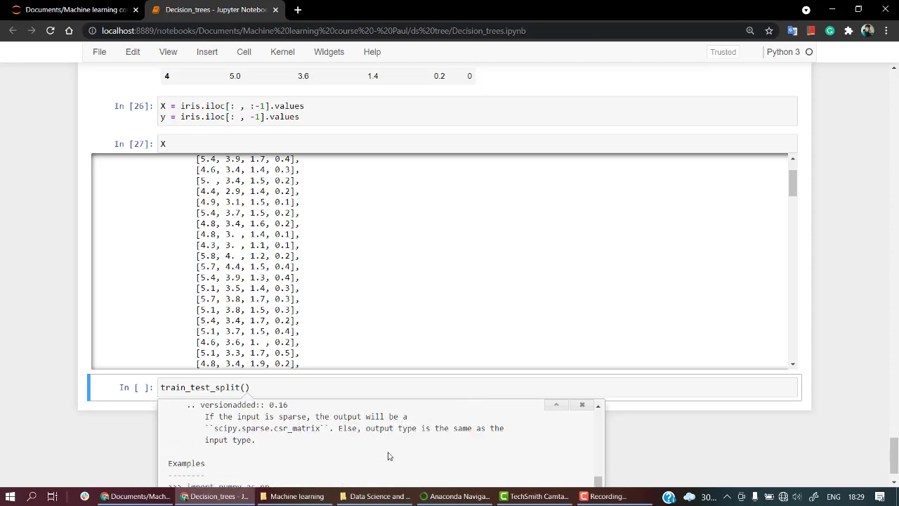
{"action": "scroll", "scroll_direction": "down", "scroll_amount": 3}
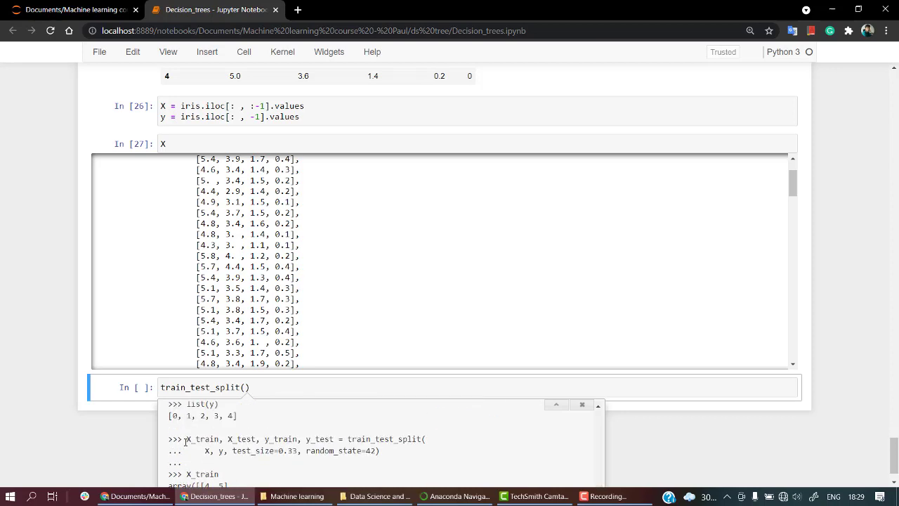
{"action": "left_click_drag", "start_coordinate": [186, 438], "coordinate": [379, 450]}
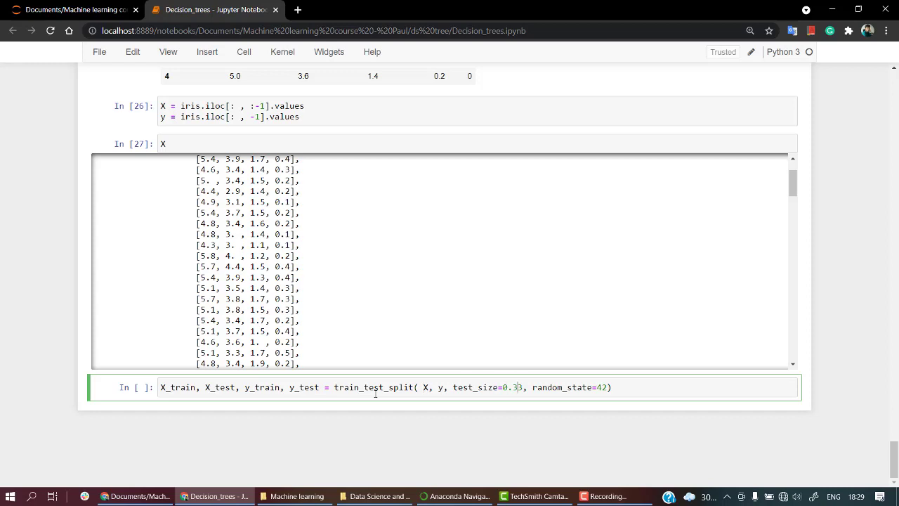
Step: Set the split to test_size=0.30 and random_state=101
{"action": "type", "text": "0"}
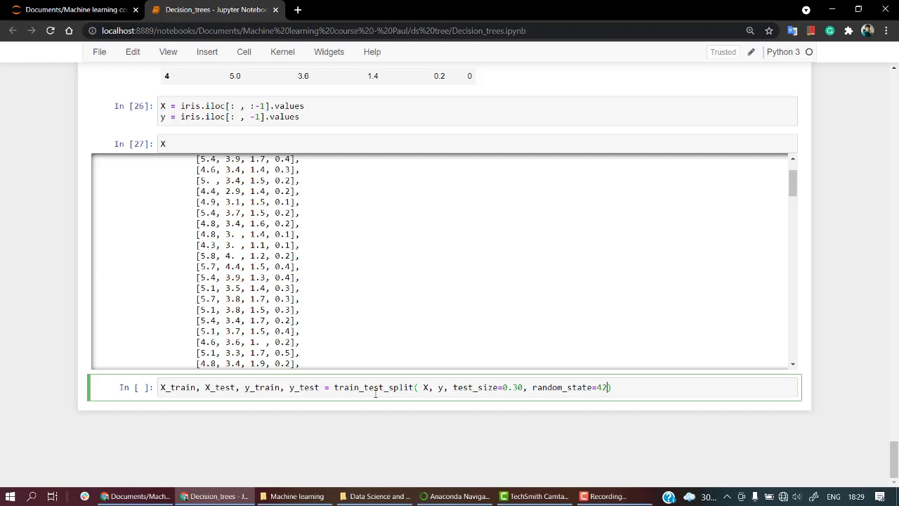
{"action": "type", "text": "101"}
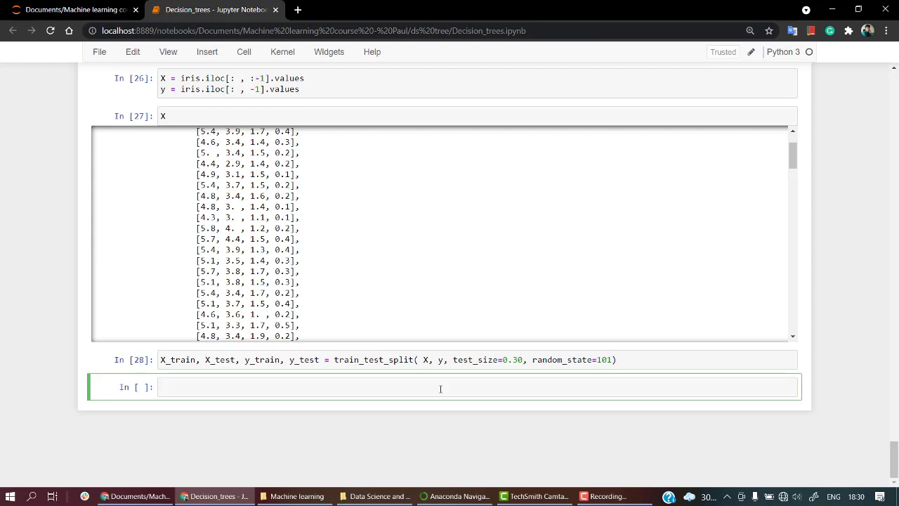
Step: Add a '# Training' Markdown heading
{"action": "type", "text": "#"}
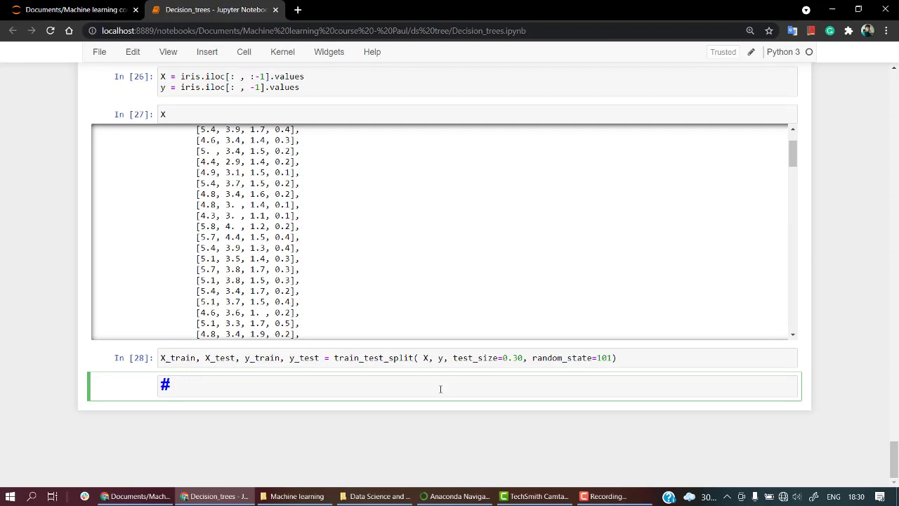
{"action": "type", "text": "Training"}
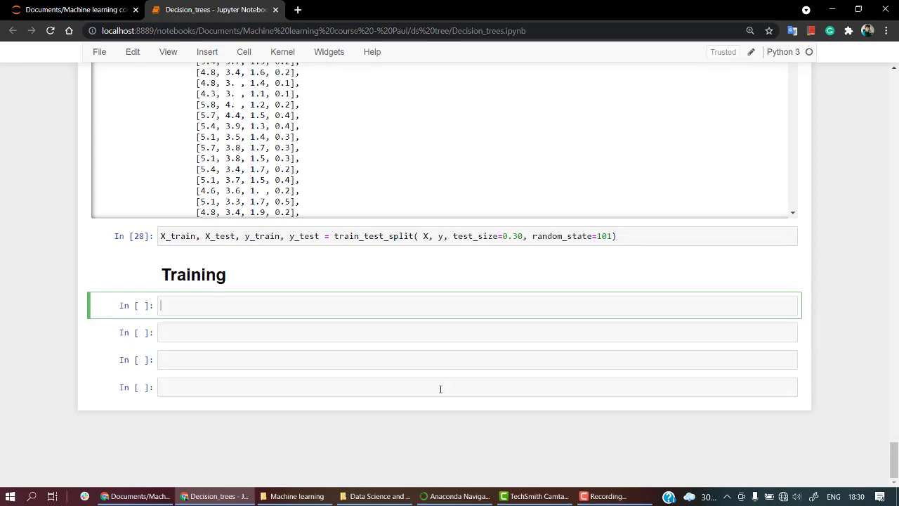
Step: Write the import 'from sklearn.tree import DecisionTreeClassifier'
{"action": "type", "text": "from"}
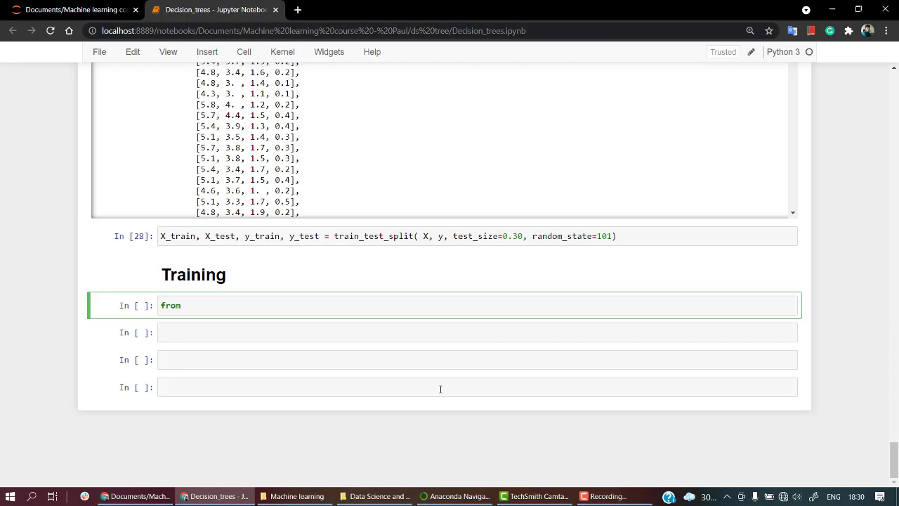
{"action": "type", "text": "s"}
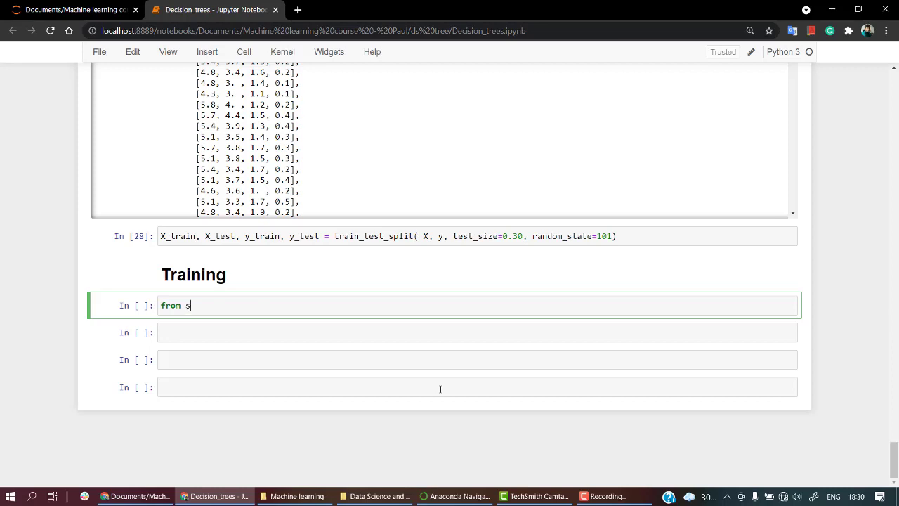
{"action": "type", "text": "klearn"}
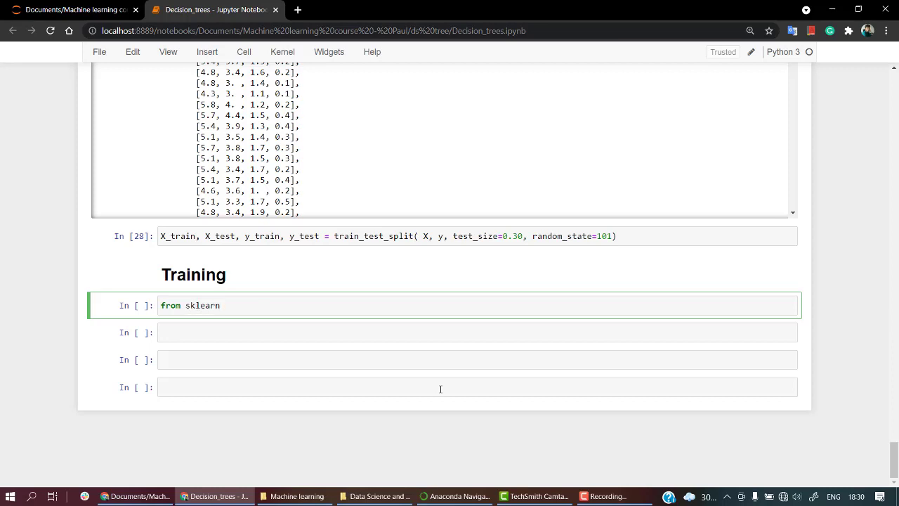
{"action": "type", "text": ".tree"}
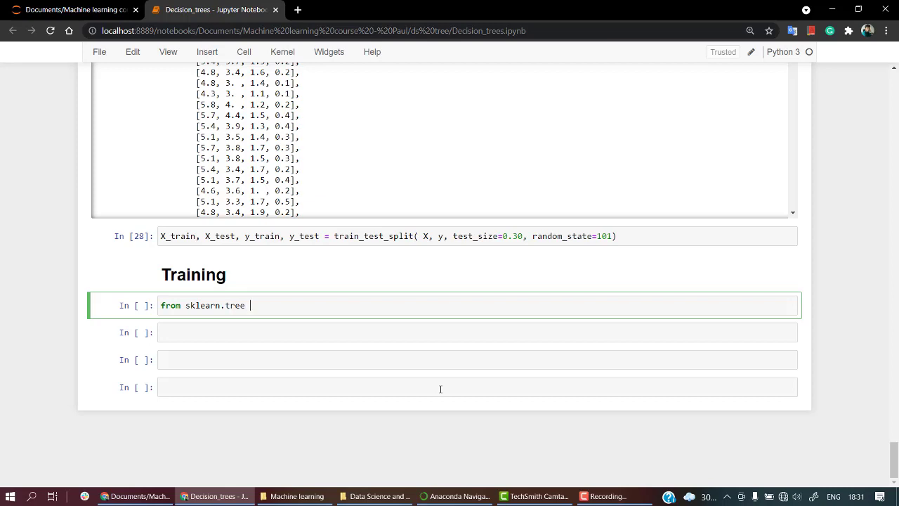
{"action": "type", "text": "import"}
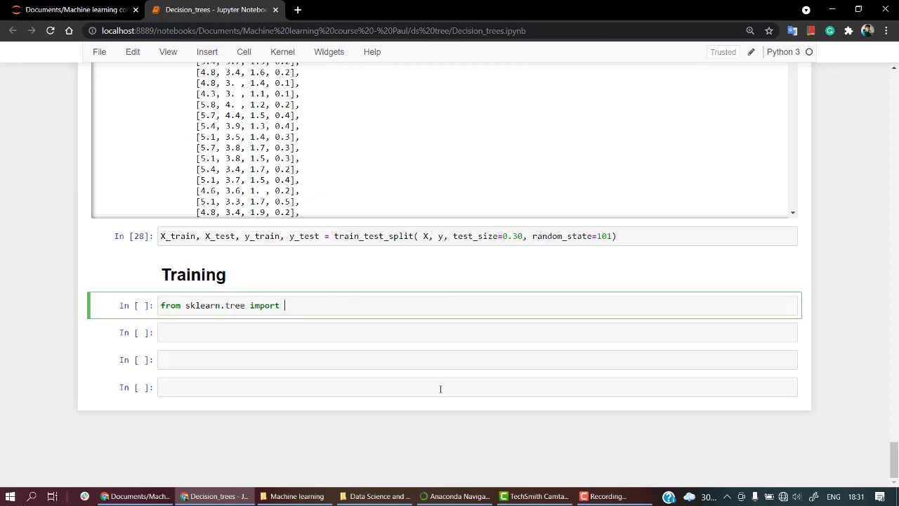
{"action": "type", "text": "Decision"}
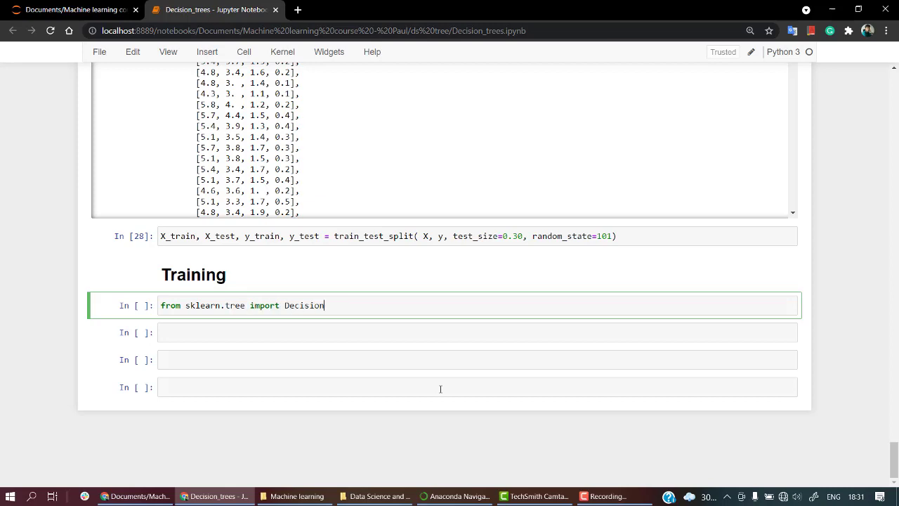
{"action": "type", "text": "TreeCl"}
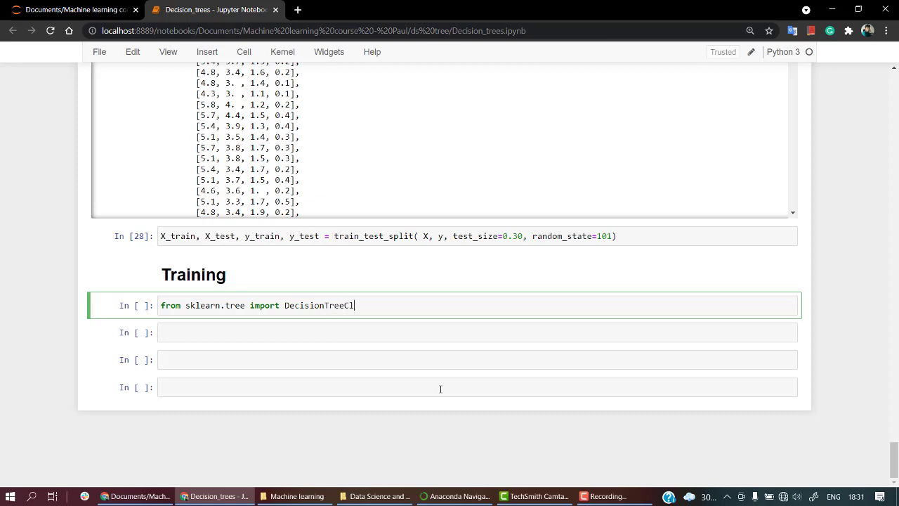
{"action": "type", "text": "assifier"}
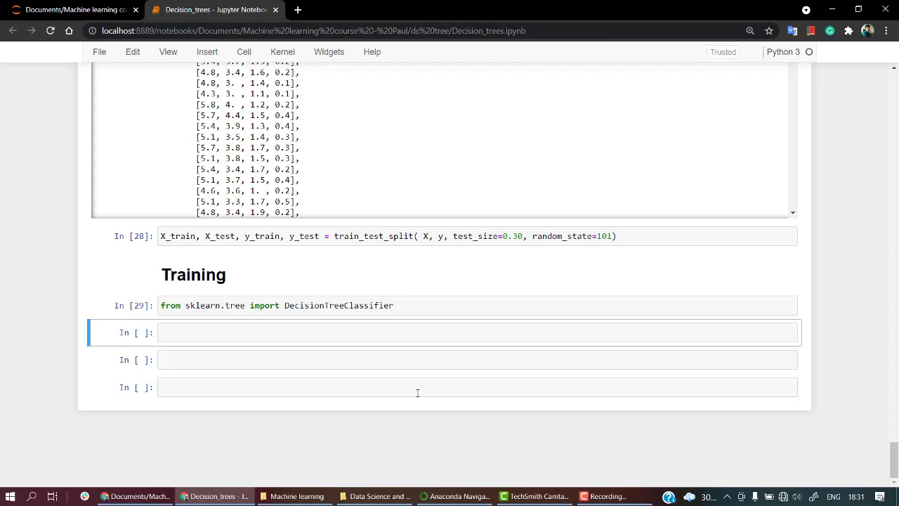
{"action": "mouse_move", "coordinate": [194, 312]}
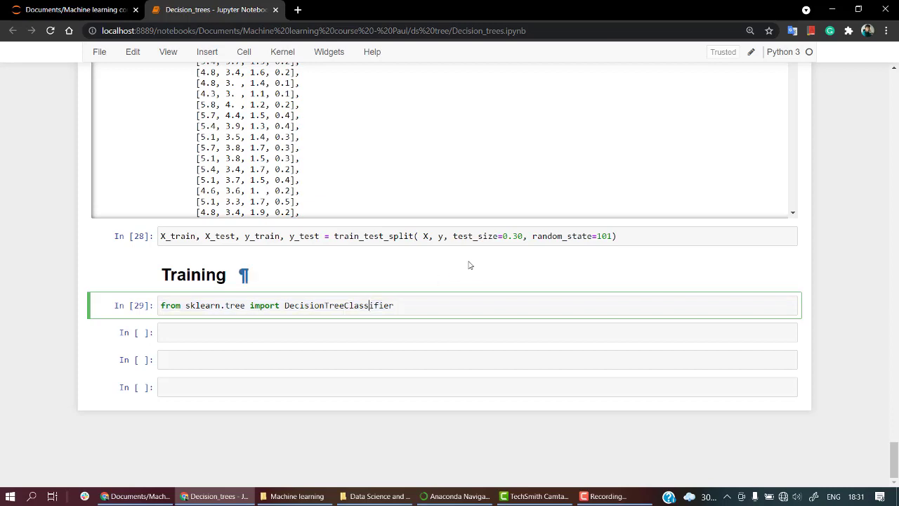
Step: Save the notebook with Ctrl+S before editing the next cell
{"action": "key", "text": "ctrl+s"}
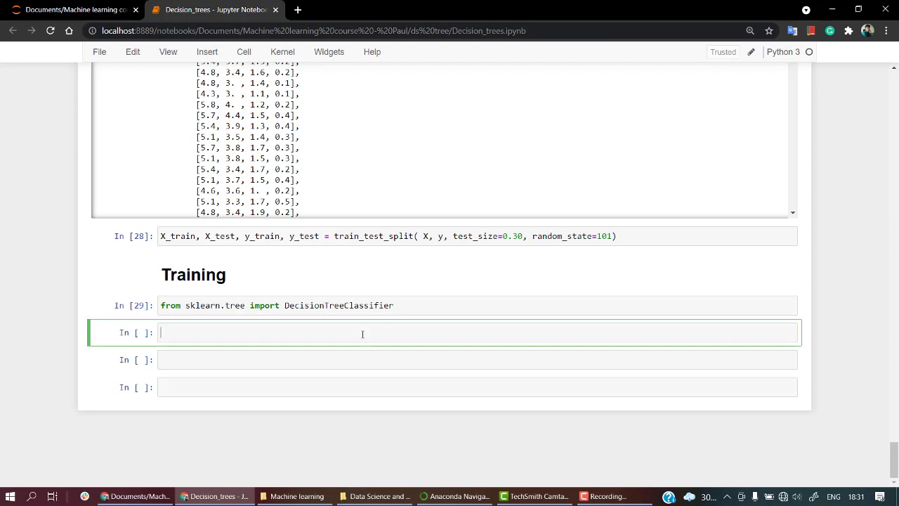
Step: Create ds_tree = DecisionTreeClassifier() and run the cell
{"action": "type", "text": "ds_t"}
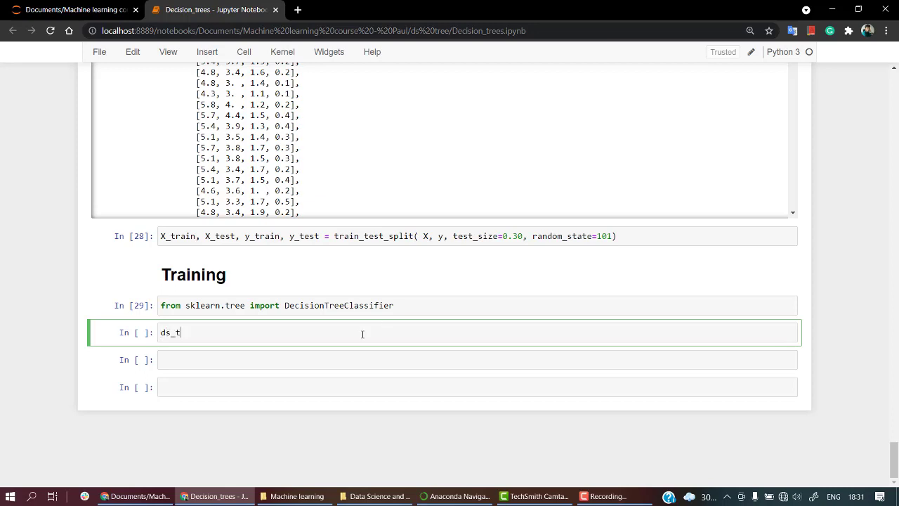
{"action": "type", "text": "ree ="}
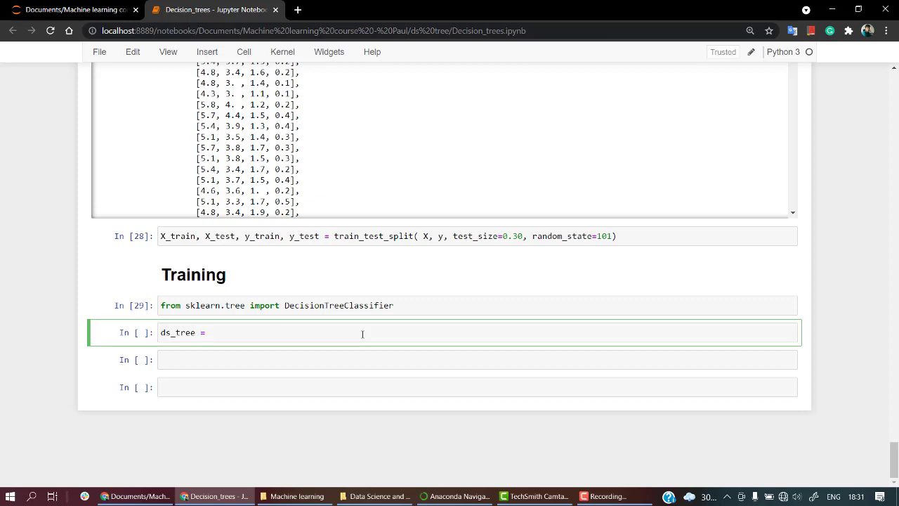
{"action": "type", "text": "Decision"}
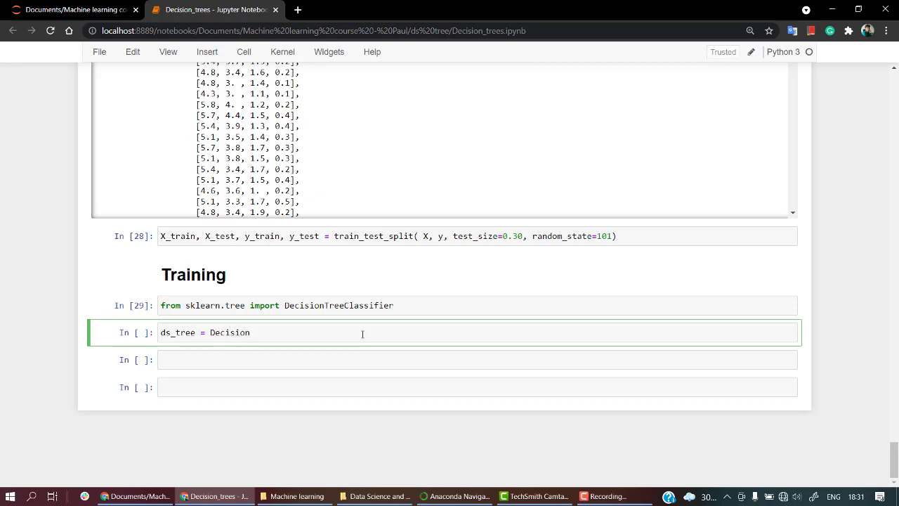
{"action": "type", "text": "Tree"}
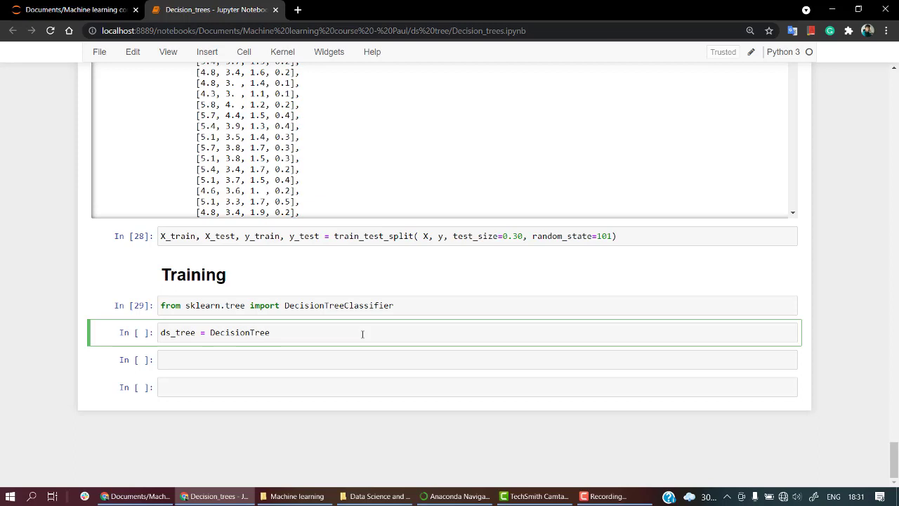
{"action": "type", "text": "Class"}
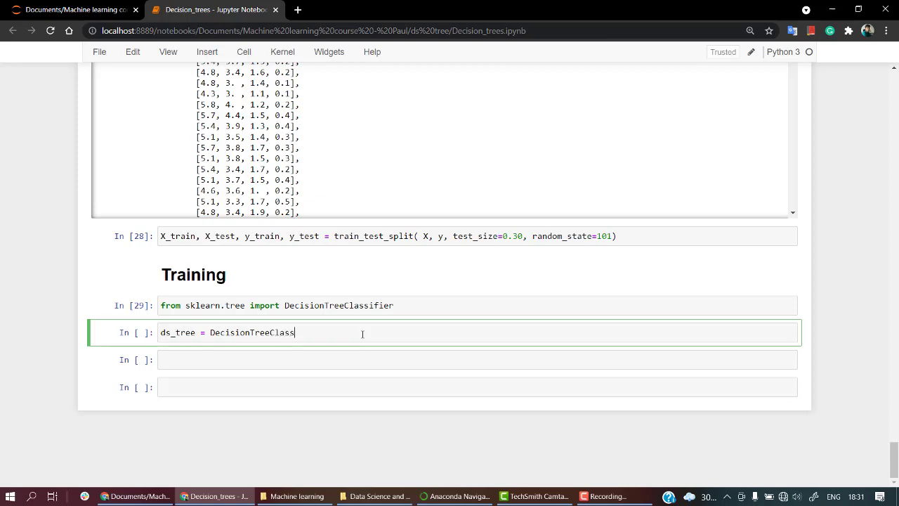
{"action": "type", "text": "ifier"}
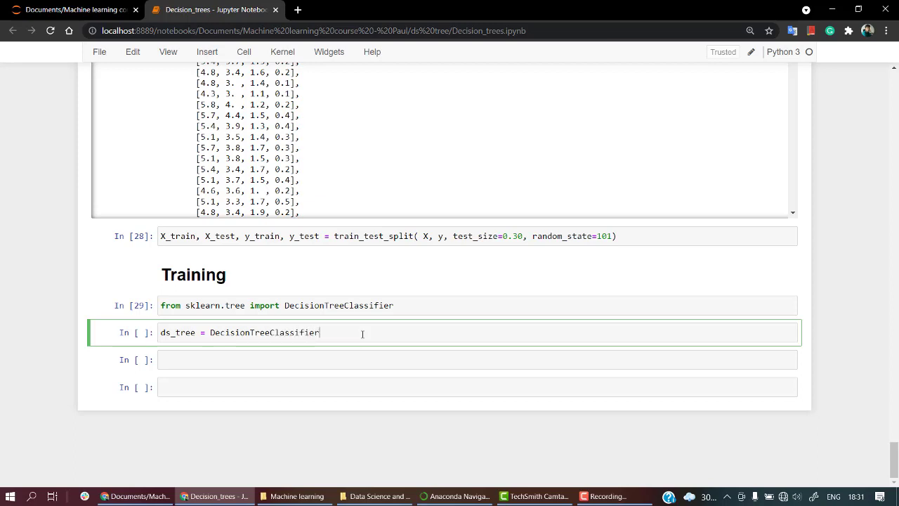
{"action": "key", "text": "shift+Return"}
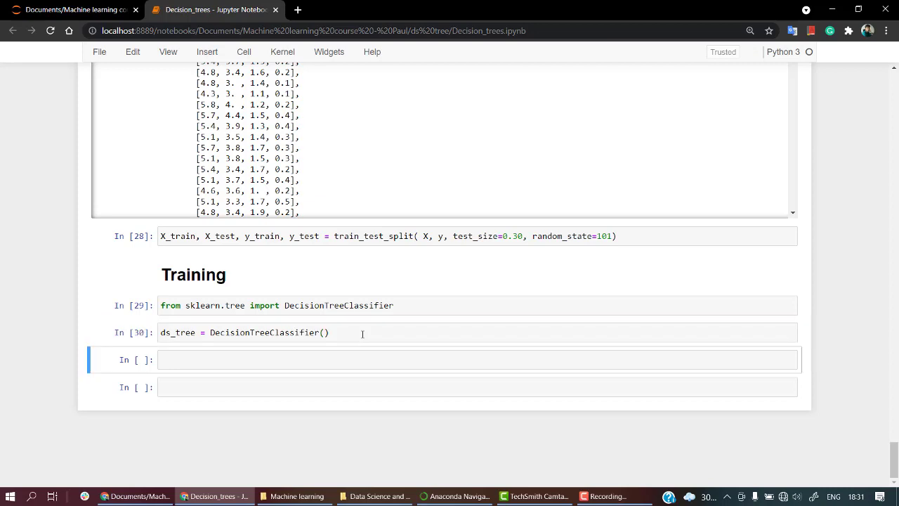
Step: Write ds_tree.fit(X_train,y_train) in the cell without running it
{"action": "type", "text": "ds"}
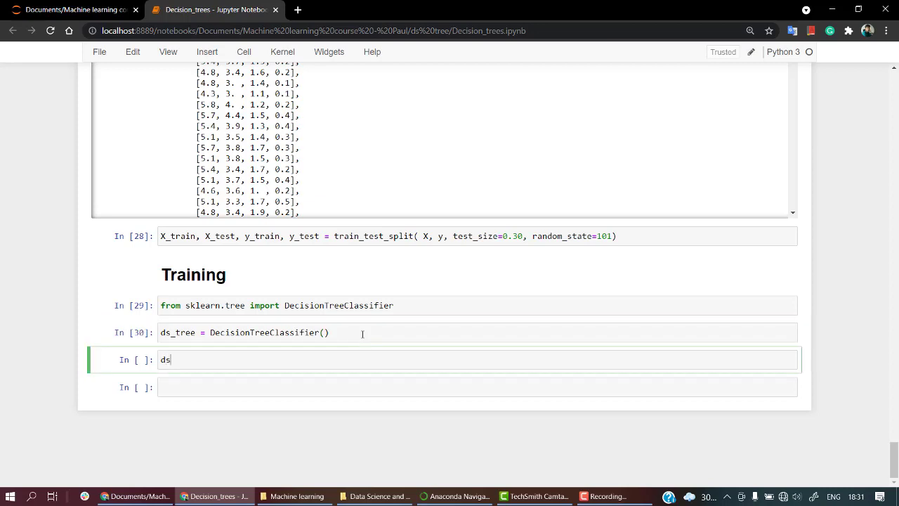
{"action": "type", "text": "_tree"}
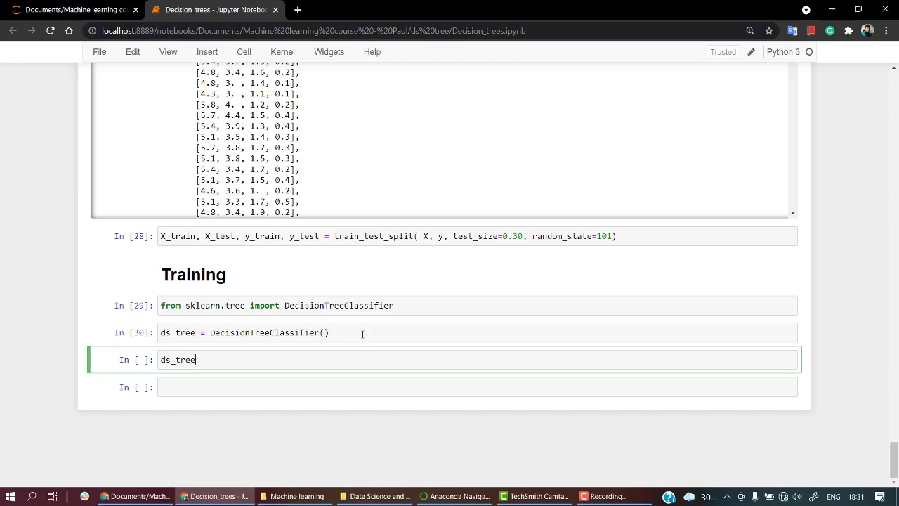
{"action": "type", "text": ".f"}
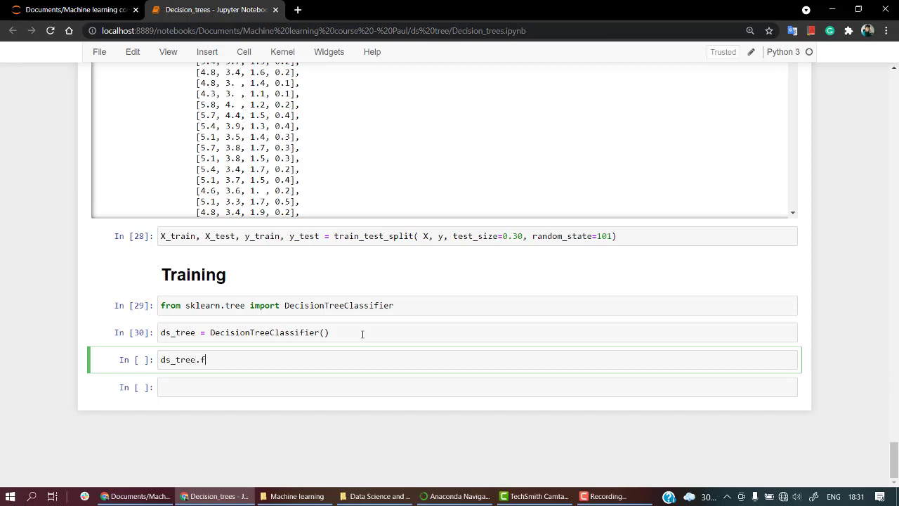
{"action": "type", "text": "it"}
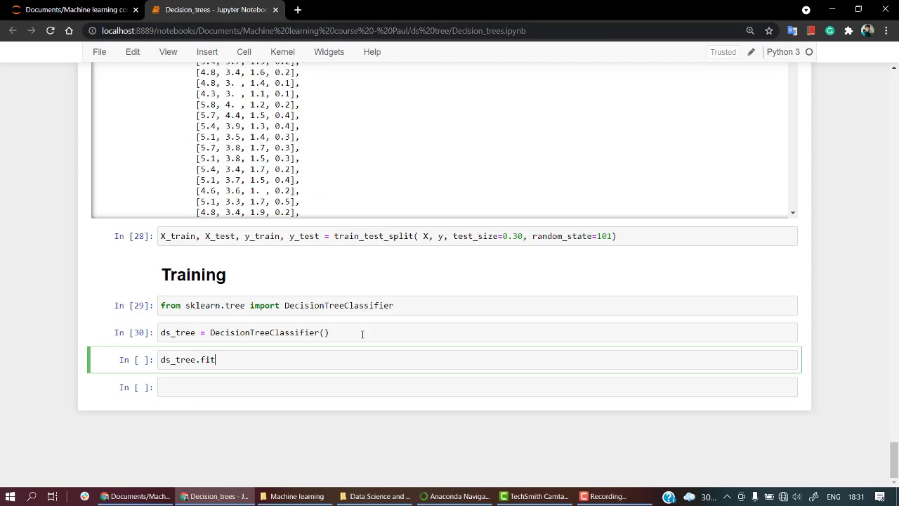
{"action": "type", "text": "()"}
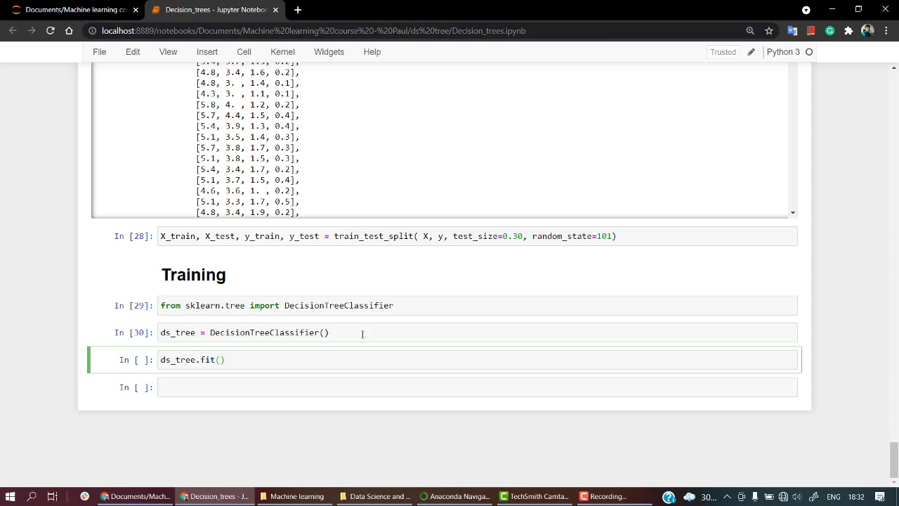
{"action": "type", "text": "X_"}
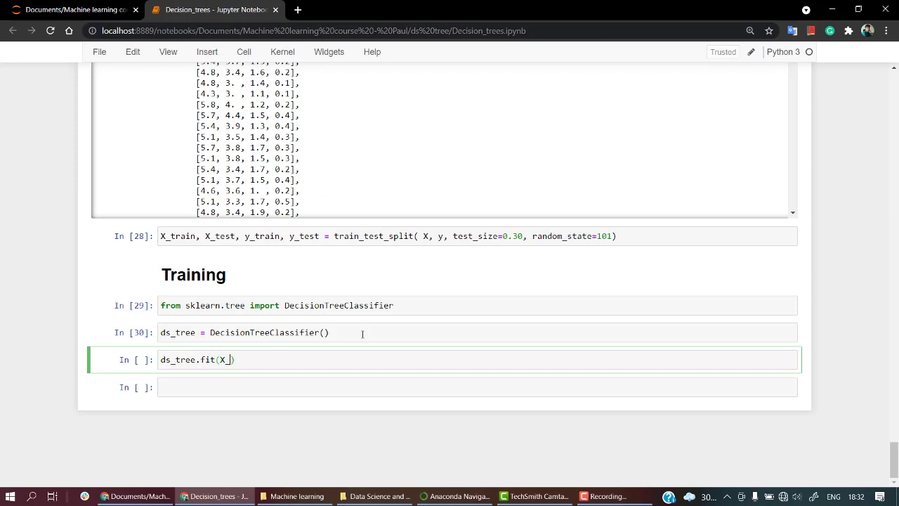
{"action": "type", "text": "train"}
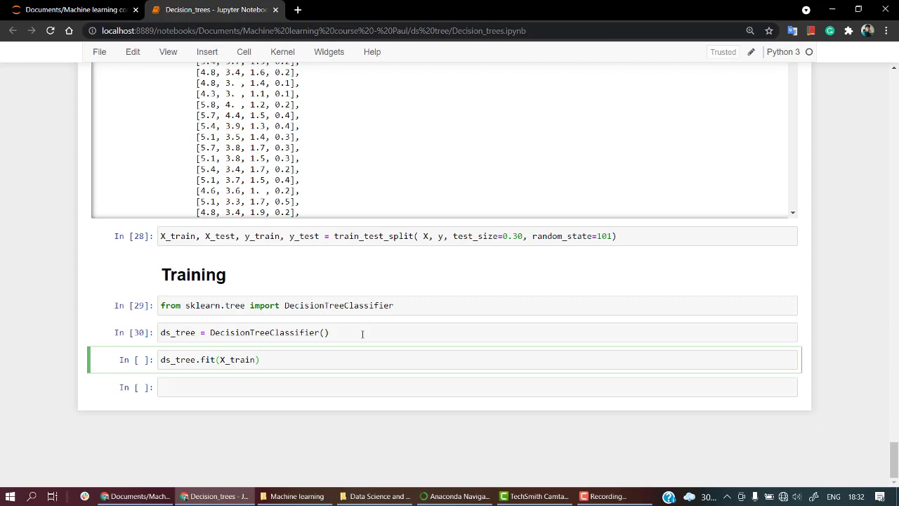
{"action": "type", "text": ",y_trai"}
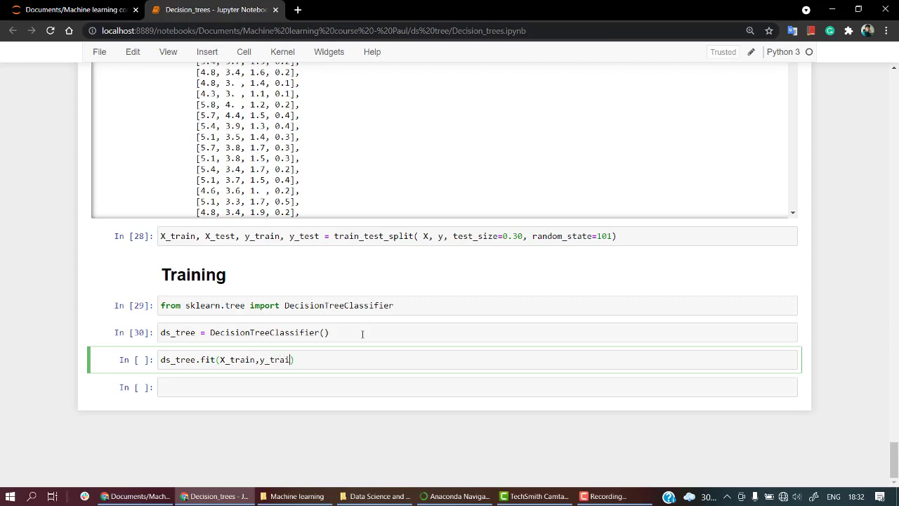
{"action": "type", "text": "n"}
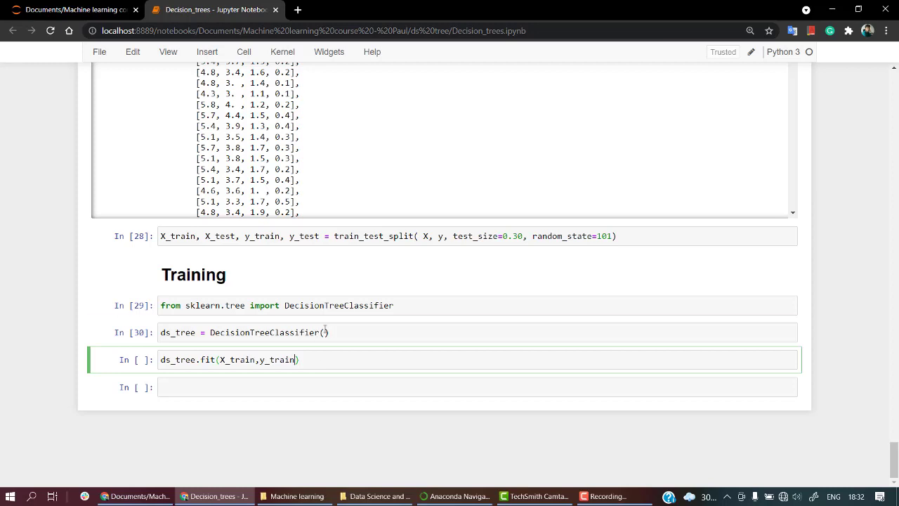
Step: Review the DecisionTreeClassifier signature docs, noting defaults like criterion='gini', down to random_state
{"action": "left_click", "coordinate": [419, 332]}
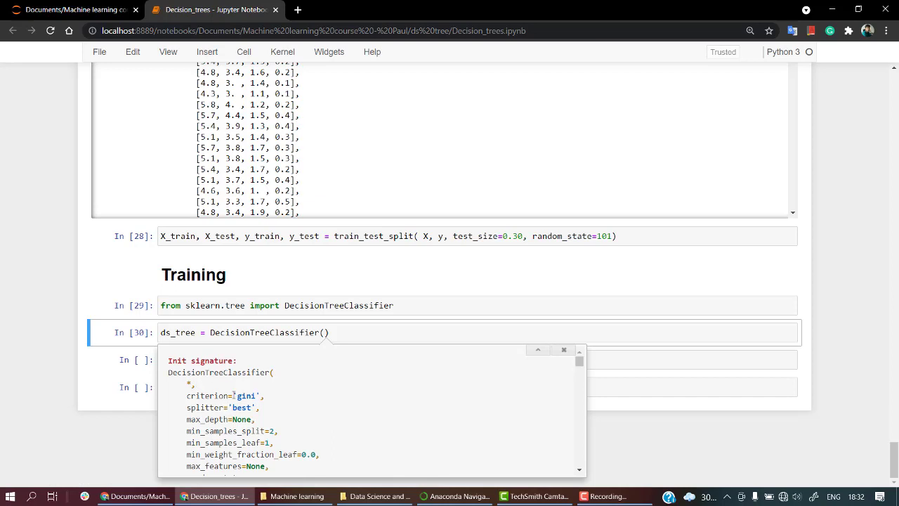
{"action": "double_click", "coordinate": [246, 396]}
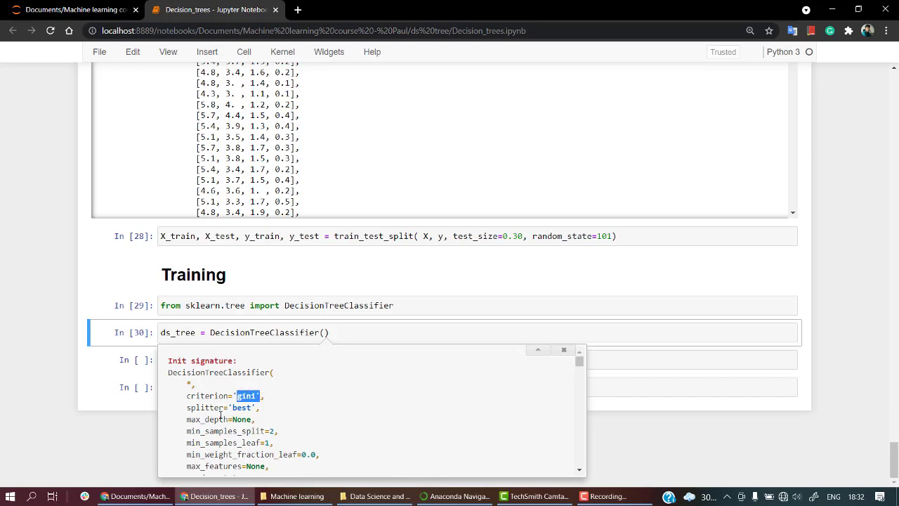
{"action": "scroll", "scroll_direction": "down", "scroll_amount": 3}
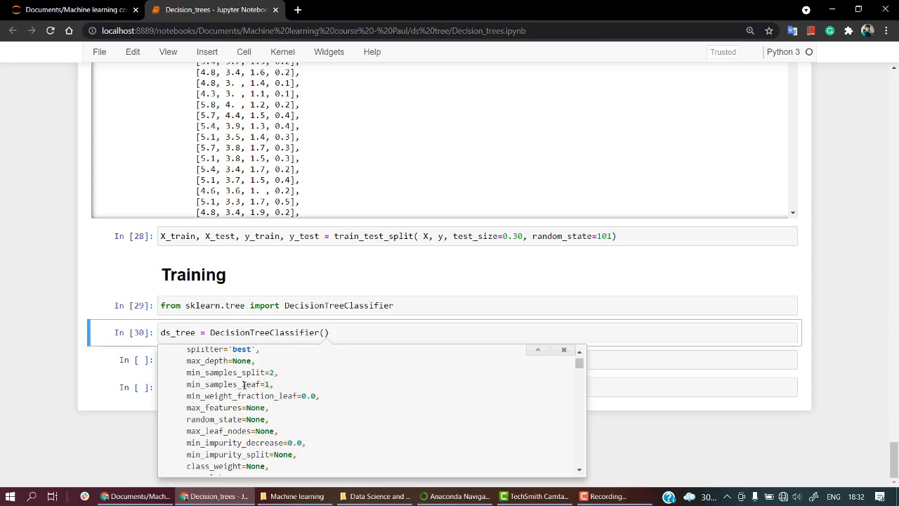
{"action": "scroll", "scroll_direction": "down", "scroll_amount": 3}
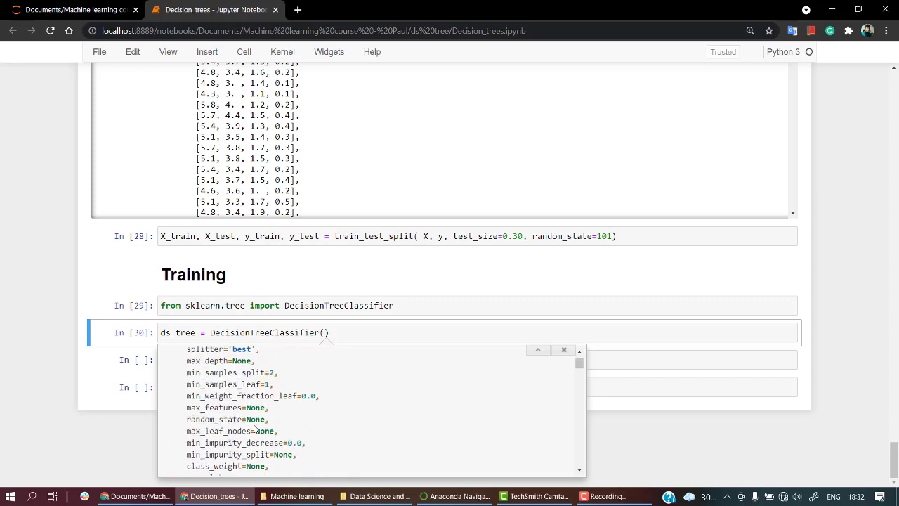
{"action": "mouse_move", "coordinate": [359, 320]}
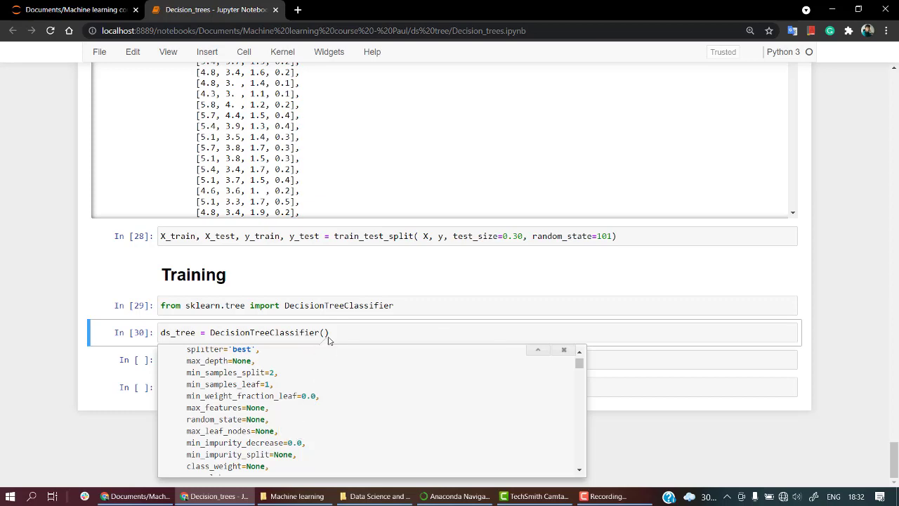
{"action": "mouse_move", "coordinate": [284, 413]}
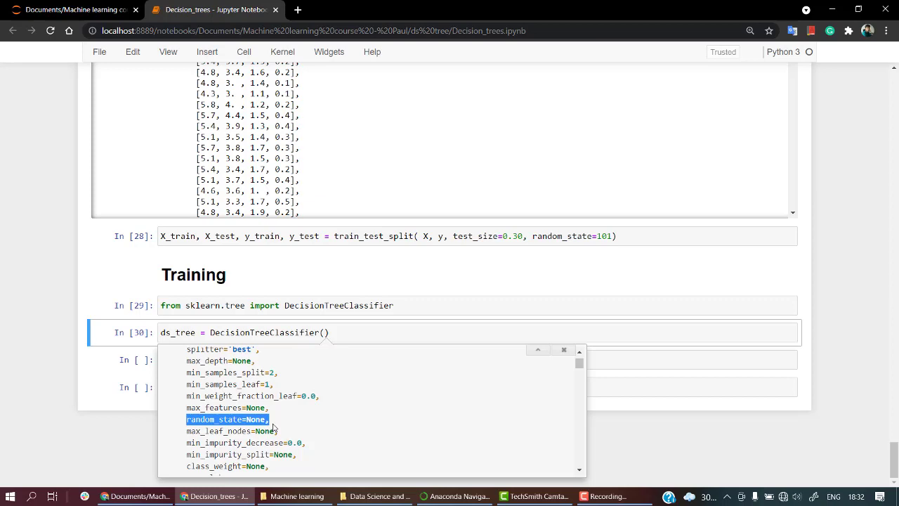
{"action": "mouse_move", "coordinate": [312, 354]}
{"action": "type", "text": "random_state=No"}
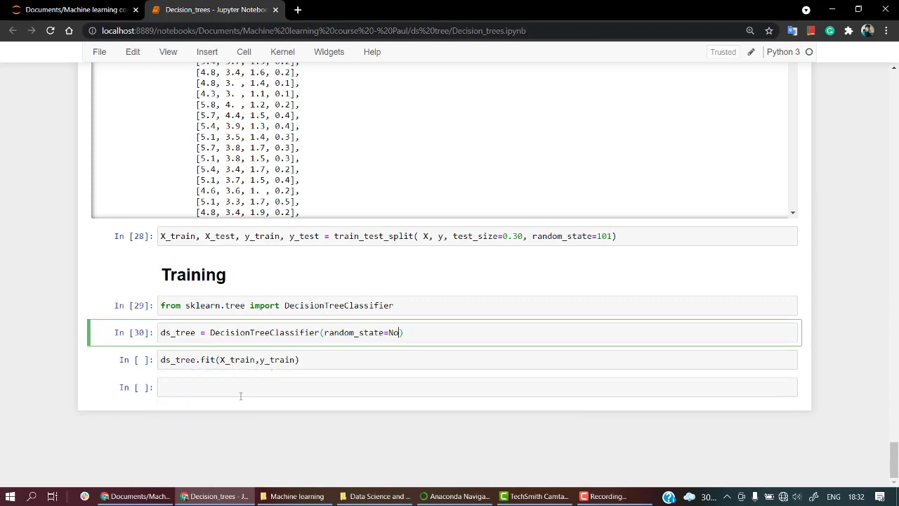
Step: Set random_state=101 on the ds_tree line and read through the remaining docstring parameters
{"action": "type", "text": "101"}
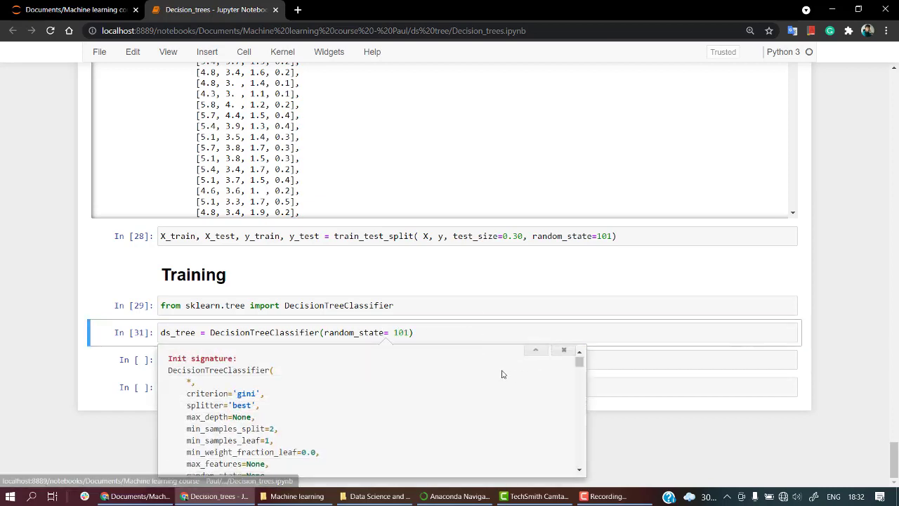
{"action": "scroll", "scroll_direction": "down", "scroll_amount": 3}
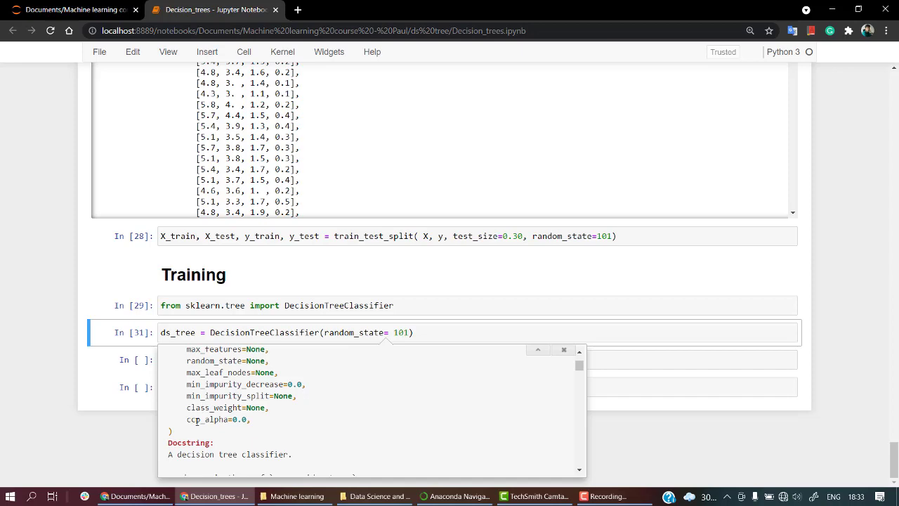
{"action": "scroll", "scroll_direction": "down", "scroll_amount": 3}
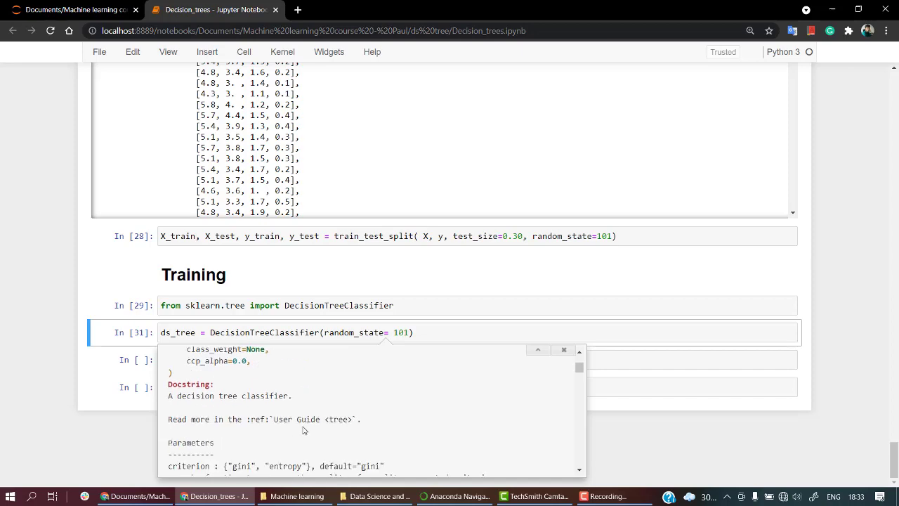
{"action": "scroll", "scroll_direction": "down", "scroll_amount": 3}
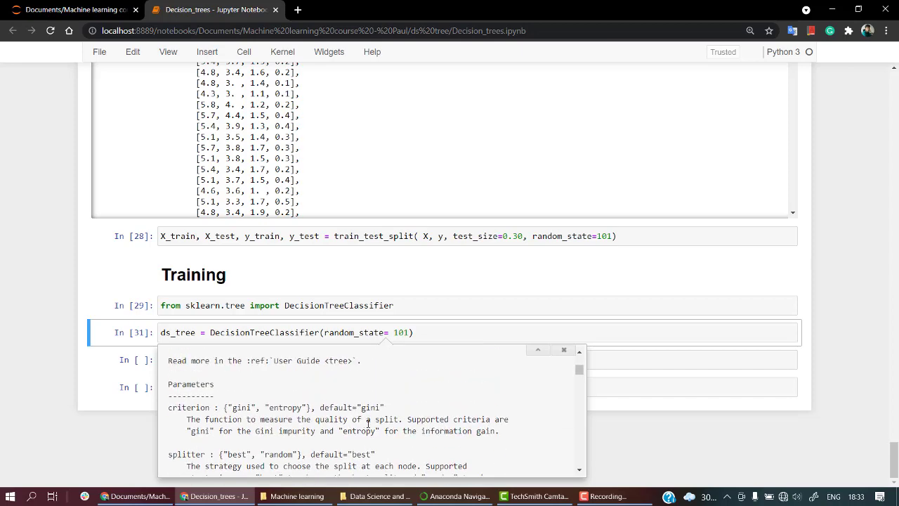
{"action": "mouse_move", "coordinate": [280, 415]}
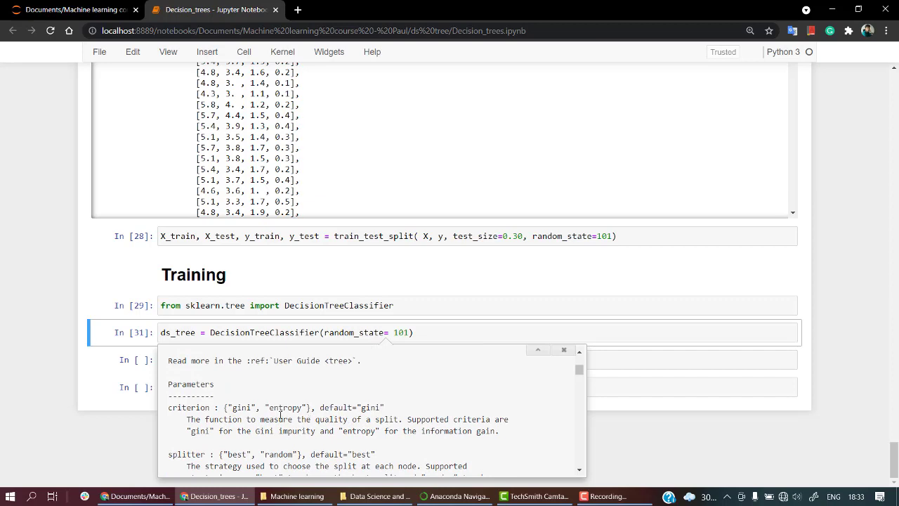
{"action": "mouse_move", "coordinate": [311, 425]}
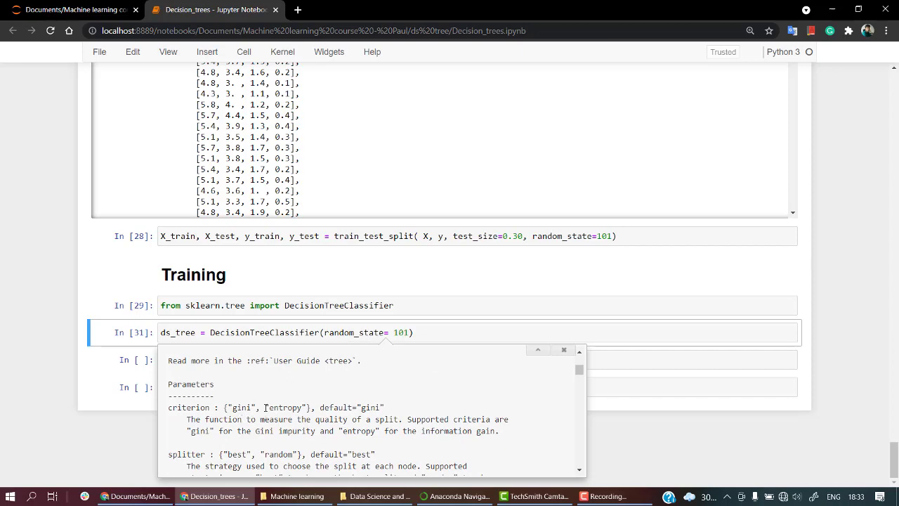
{"action": "mouse_move", "coordinate": [363, 417]}
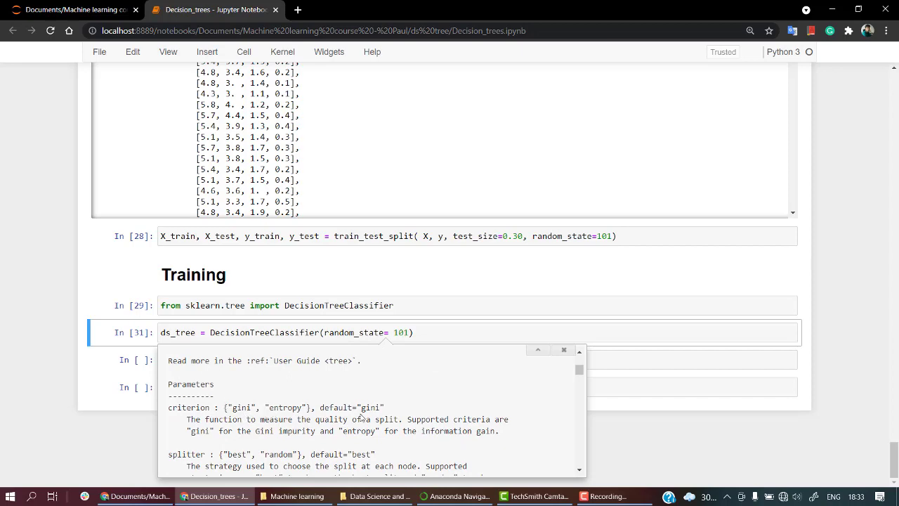
{"action": "scroll", "scroll_direction": "down", "scroll_amount": 3}
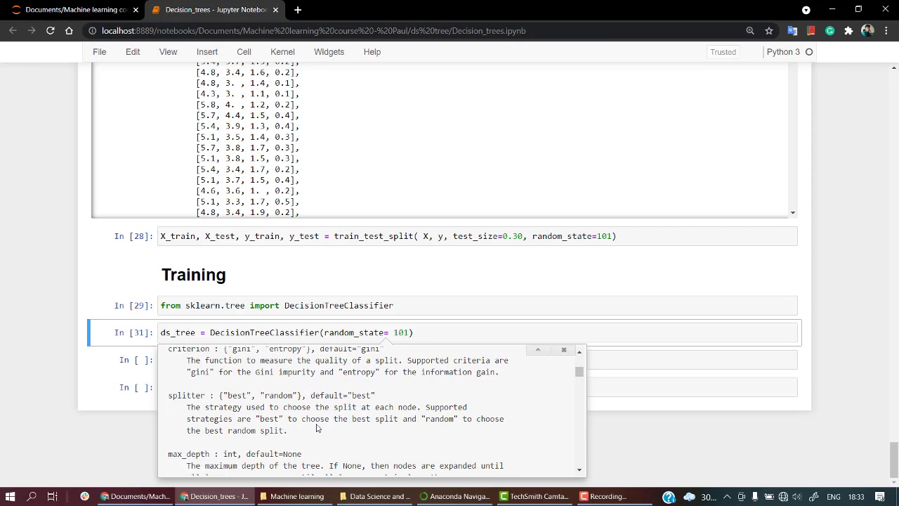
{"action": "scroll", "scroll_direction": "down", "scroll_amount": 3}
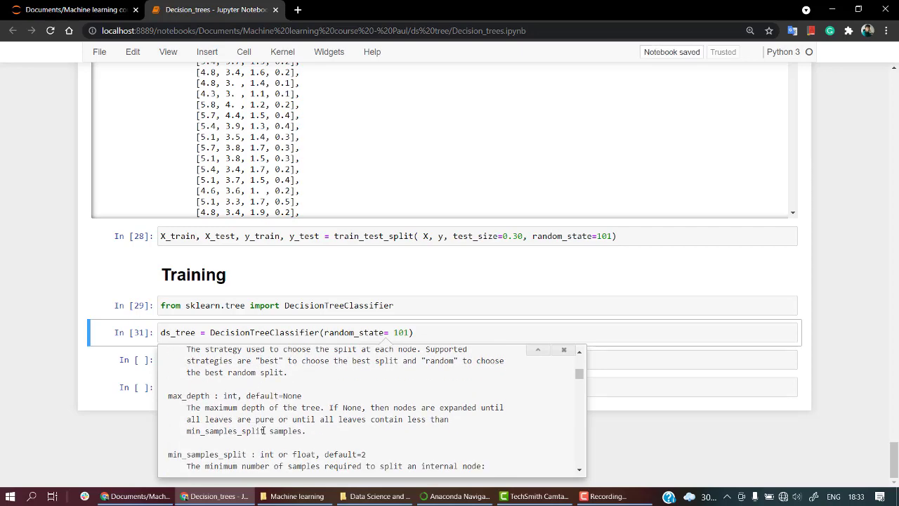
{"action": "scroll", "scroll_direction": "up", "scroll_amount": 3}
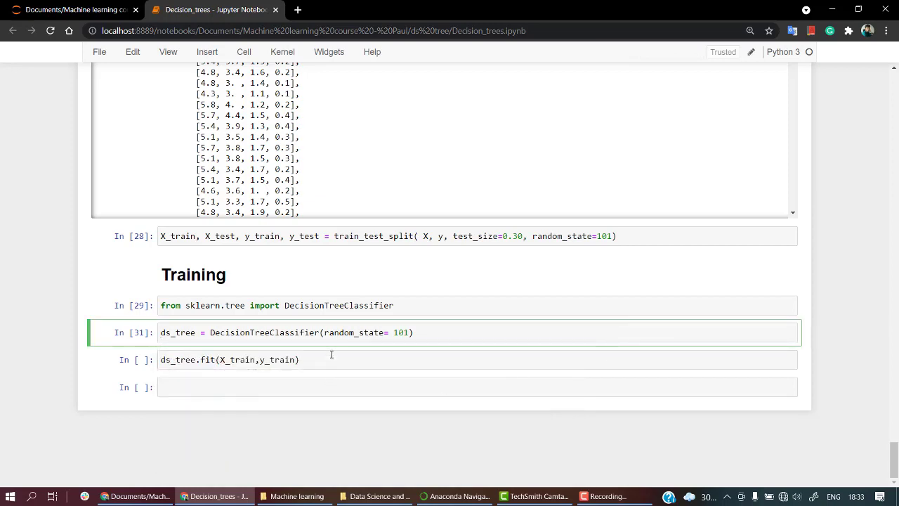
Step: Run ds_tree.fit(X_train,y_train) so the output reads DecisionTreeClassifier(random_state=101)
{"action": "left_click", "coordinate": [334, 359]}
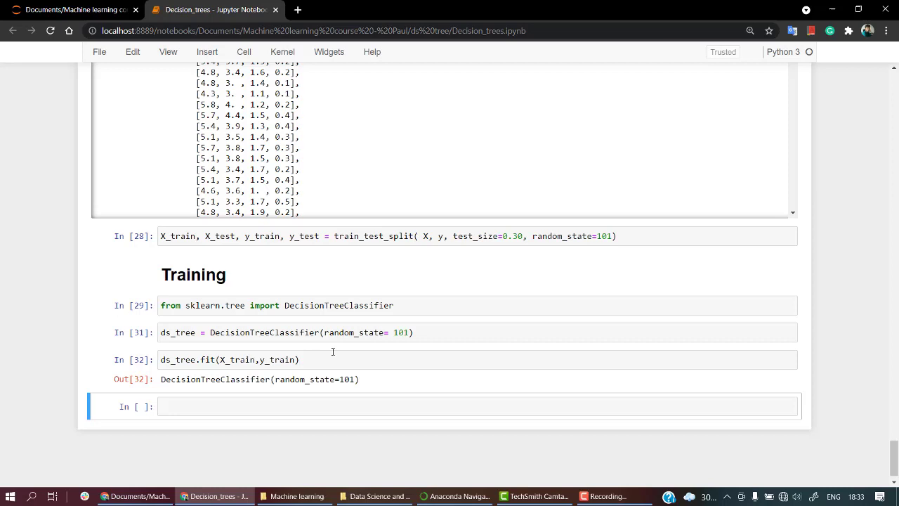
{"action": "mouse_move", "coordinate": [197, 399]}
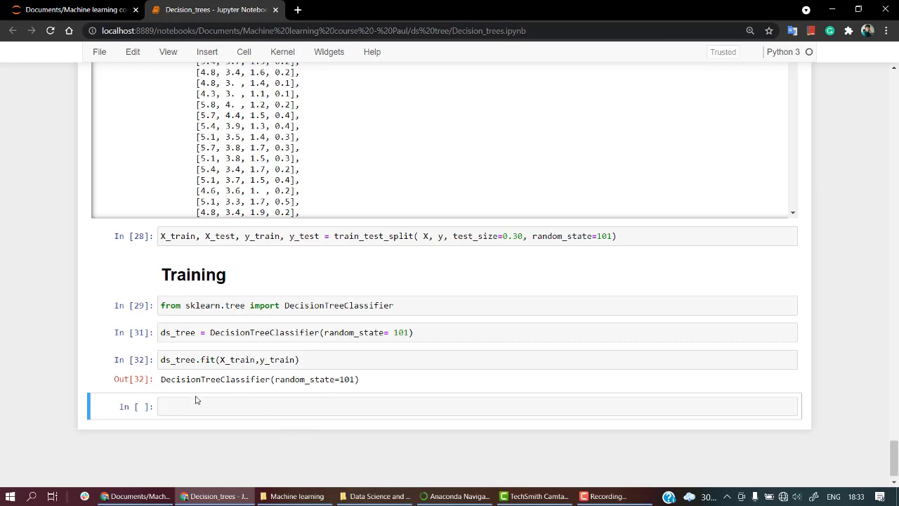
{"action": "left_click", "coordinate": [201, 406]}
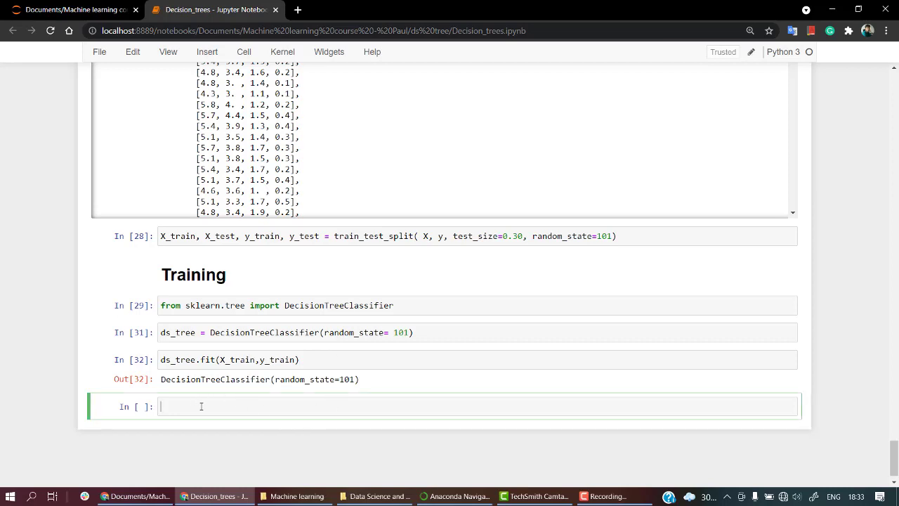
Step: Evaluate ds_tree to show DecisionTreeClassifier(random_state=101), then highlight random_state and X_train in the fit call
{"action": "type", "text": "ds"}
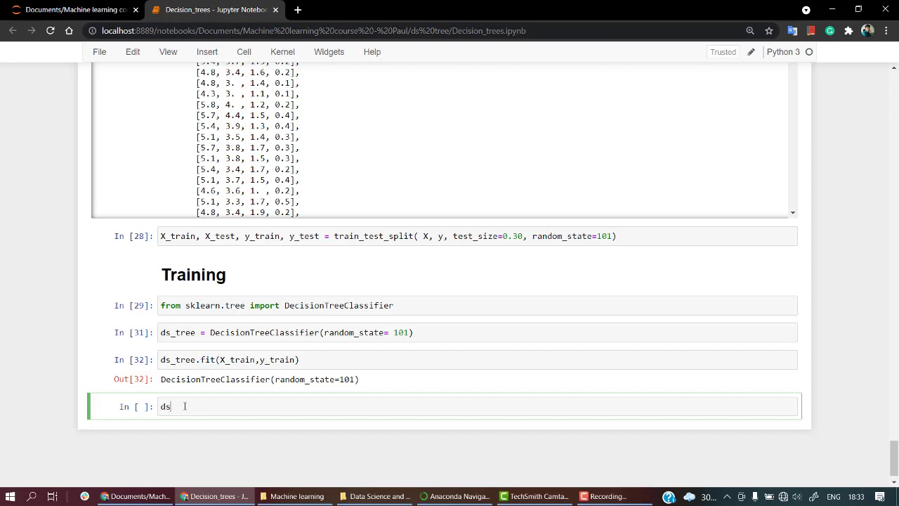
{"action": "type", "text": "_tree"}
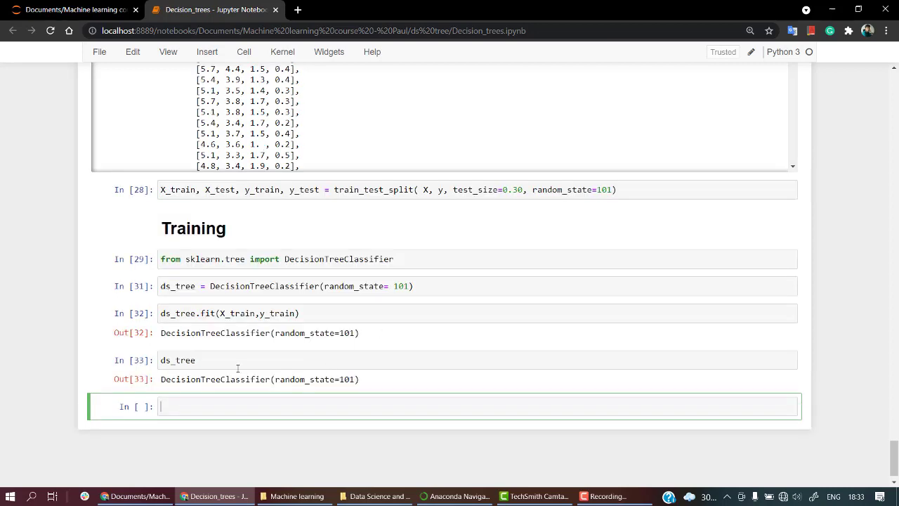
{"action": "double_click", "coordinate": [239, 380]}
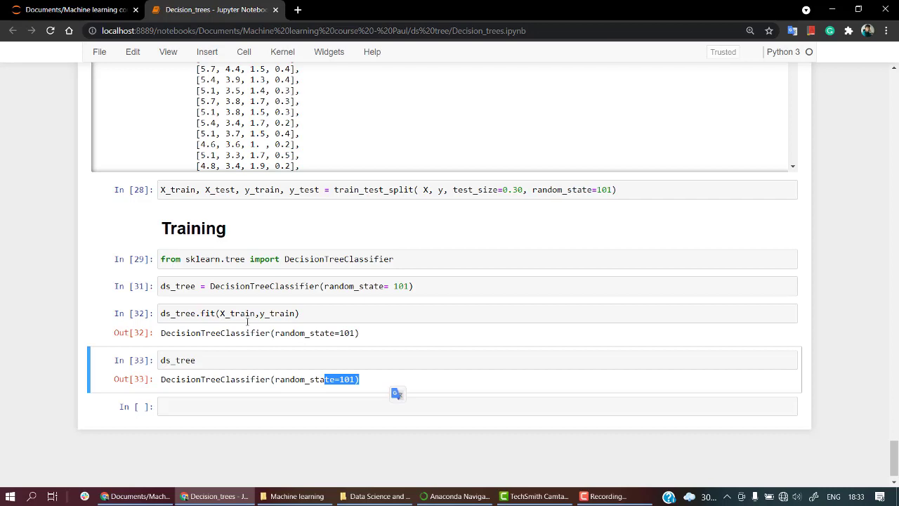
{"action": "left_click", "coordinate": [239, 313]}
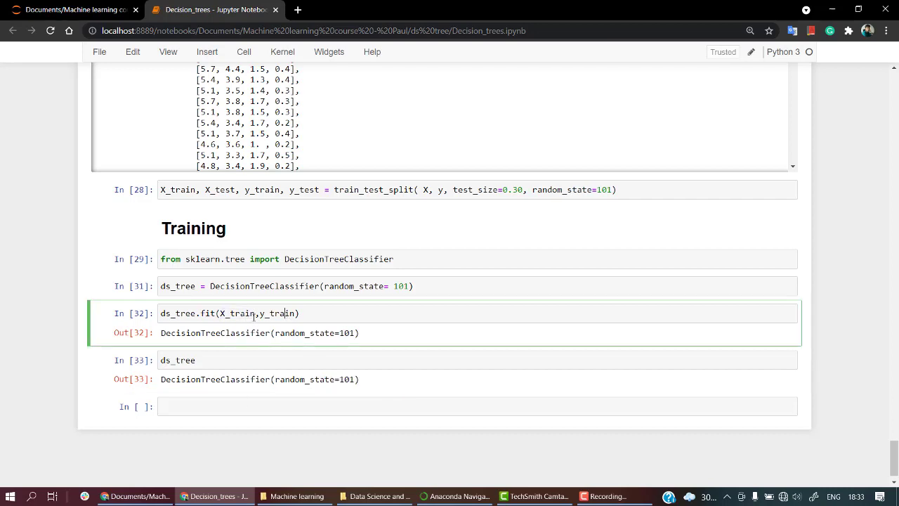
{"action": "double_click", "coordinate": [237, 314]}
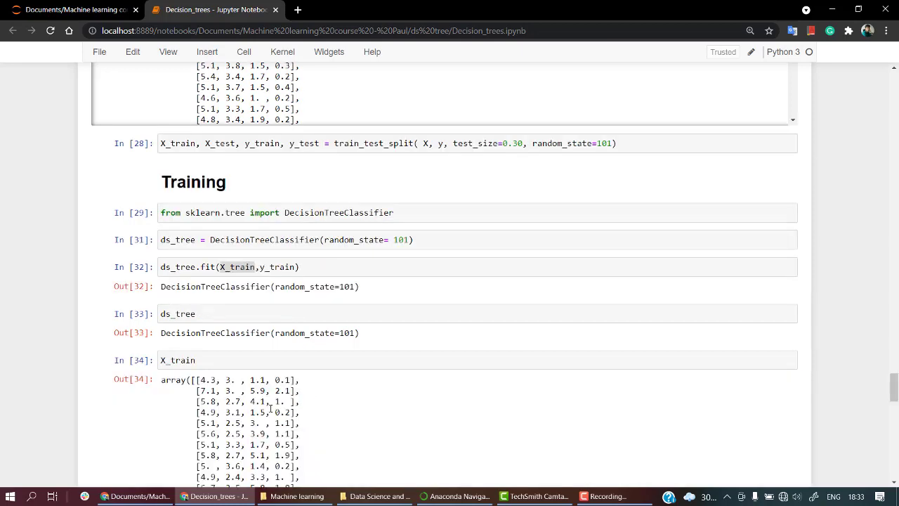
{"action": "scroll", "scroll_direction": "down", "scroll_amount": 3}
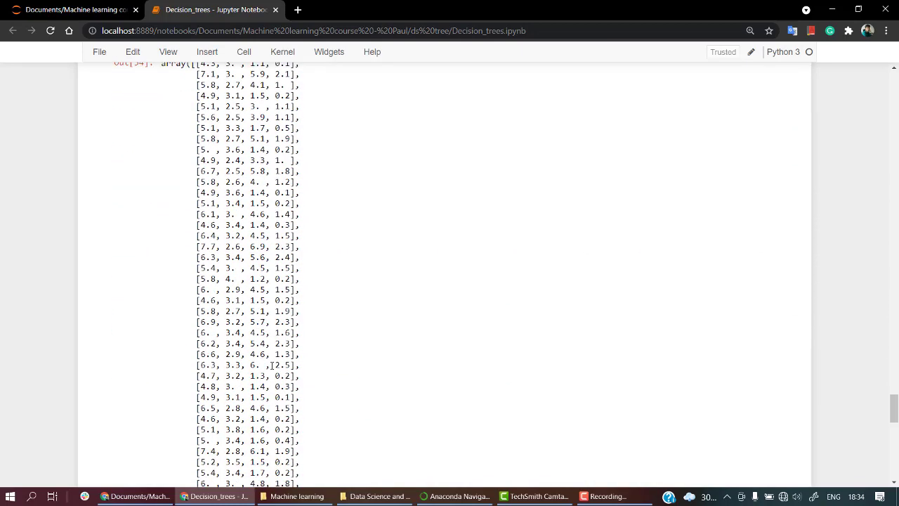
{"action": "scroll", "scroll_direction": "down", "scroll_amount": 3}
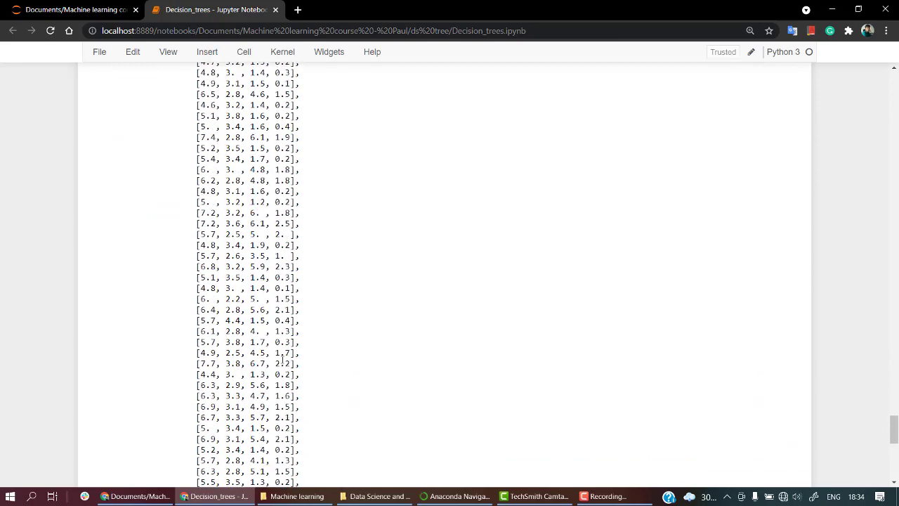
{"action": "scroll", "scroll_direction": "up", "scroll_amount": 3}
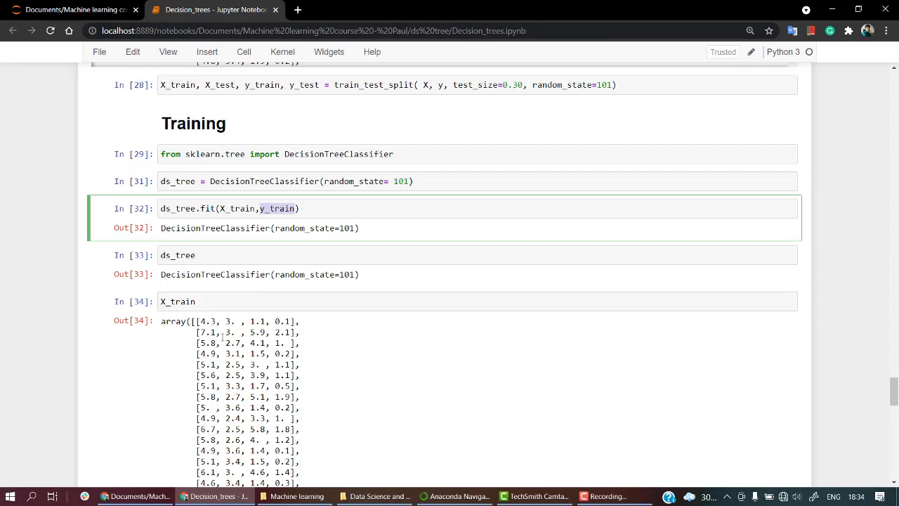
{"action": "left_click", "coordinate": [265, 301]}
{"action": "type", "text": "y"}
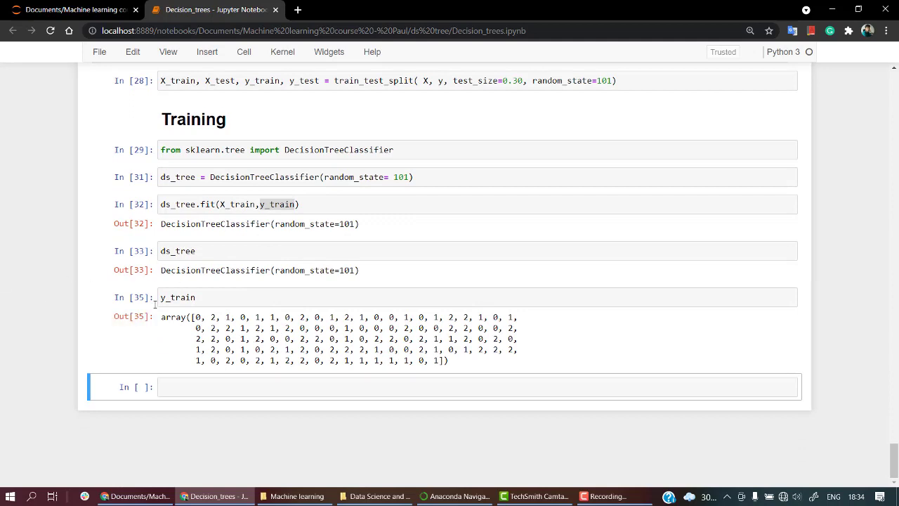
{"action": "scroll", "scroll_direction": "up", "scroll_amount": 3}
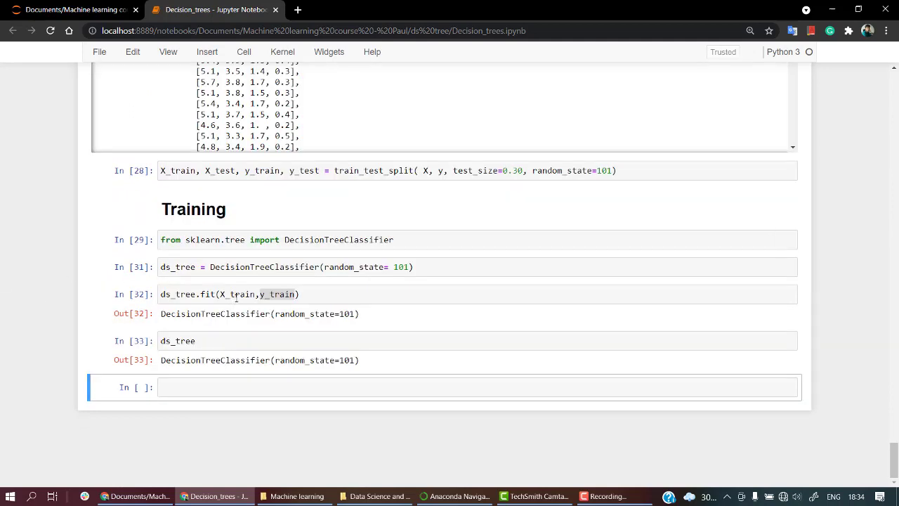